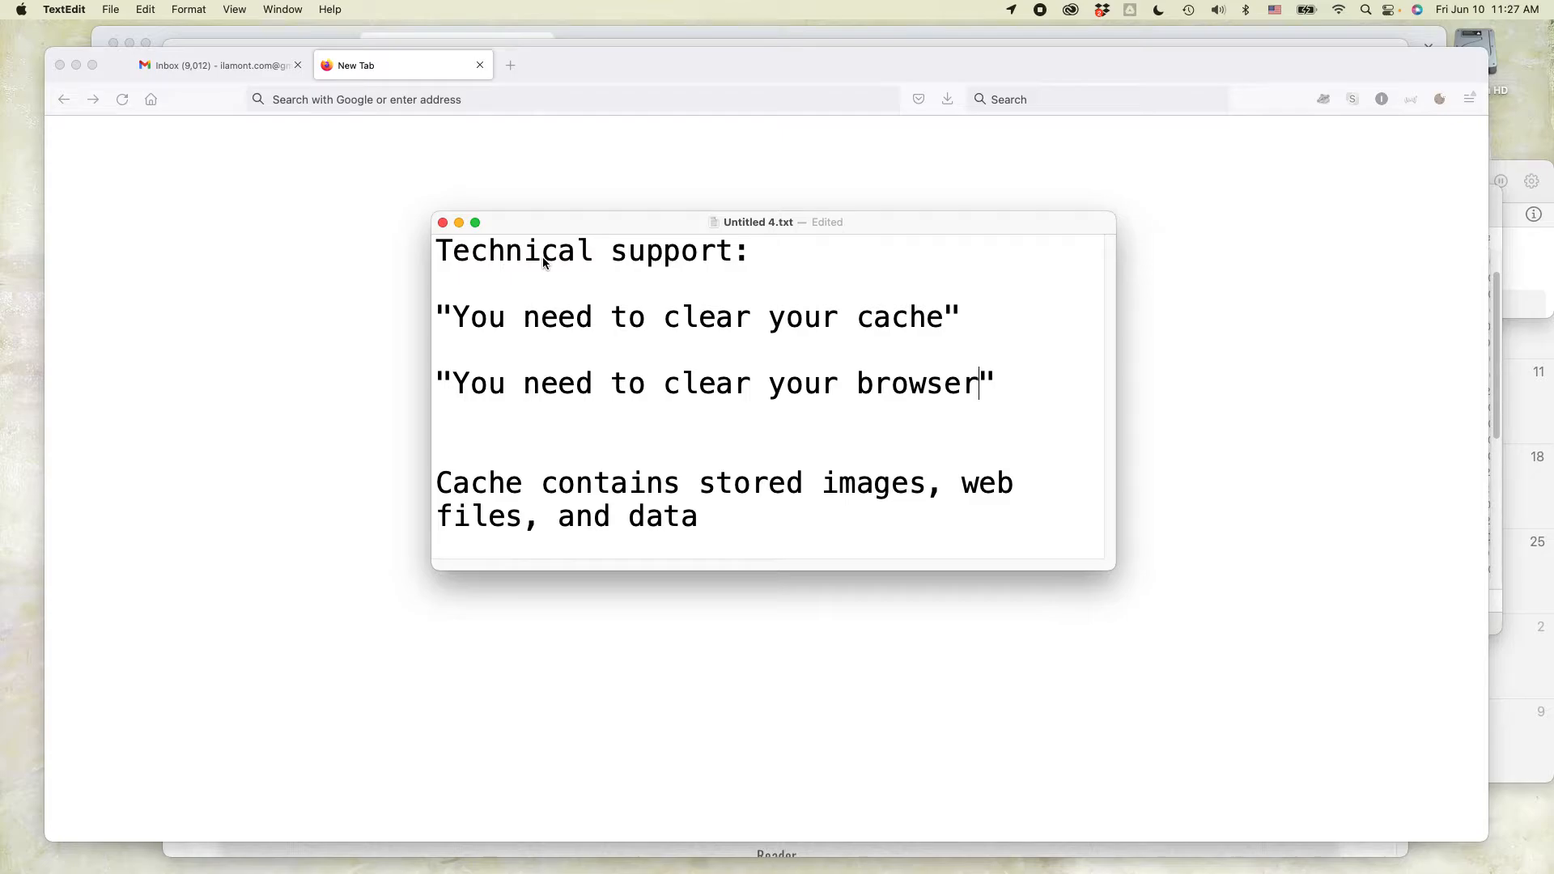
- Select the sentence about clearing the cache, then bring up Firefox's main menu
left_click_drag(435, 318, 589, 317)
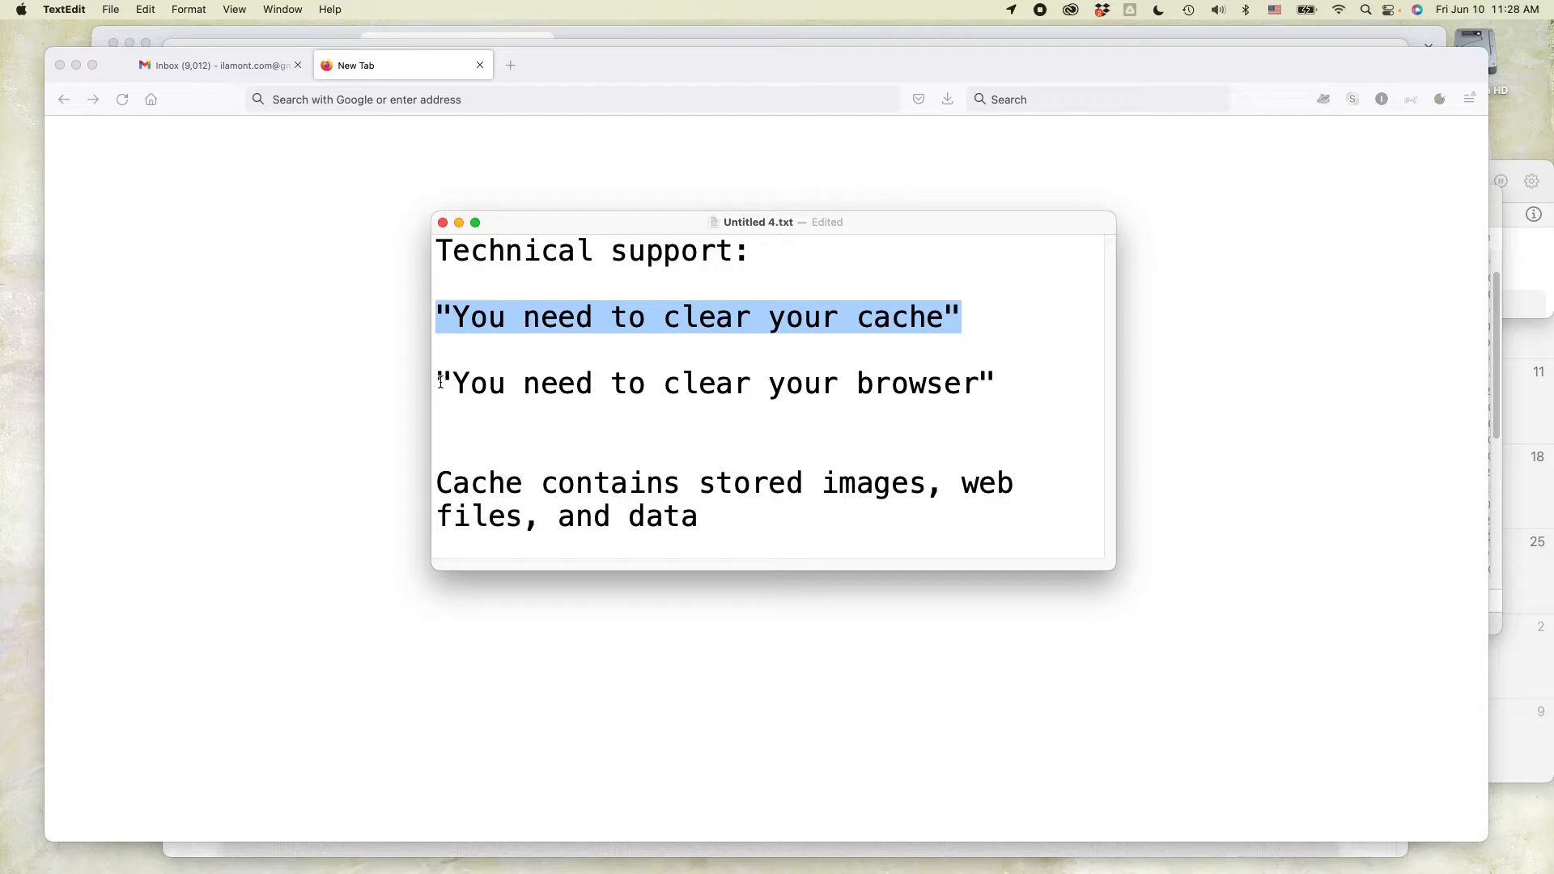
triple_click(714, 383)
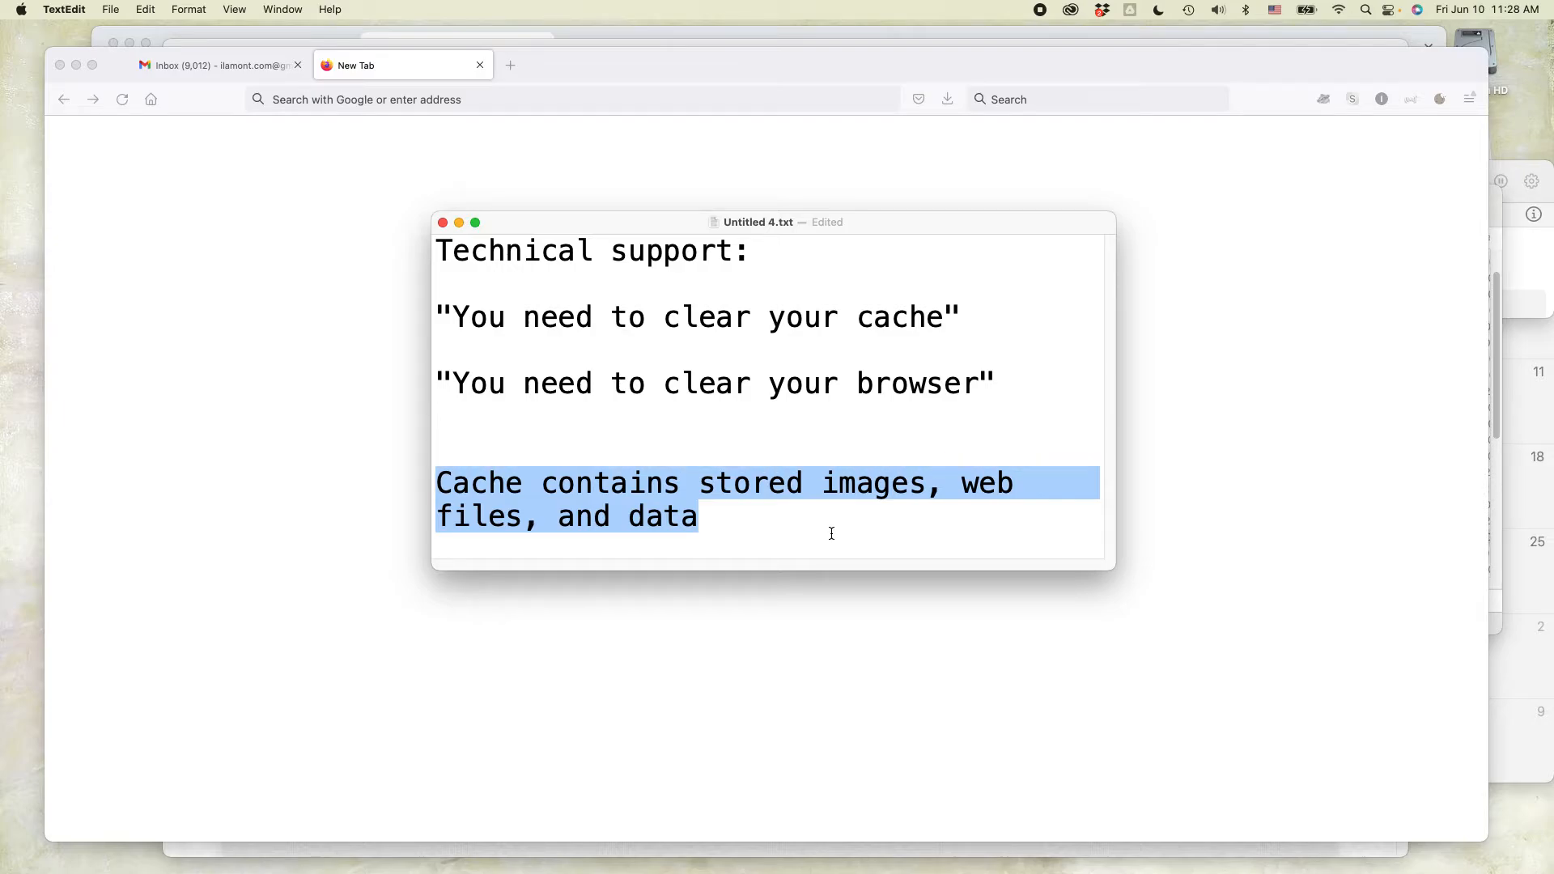
mouse_move(864, 387)
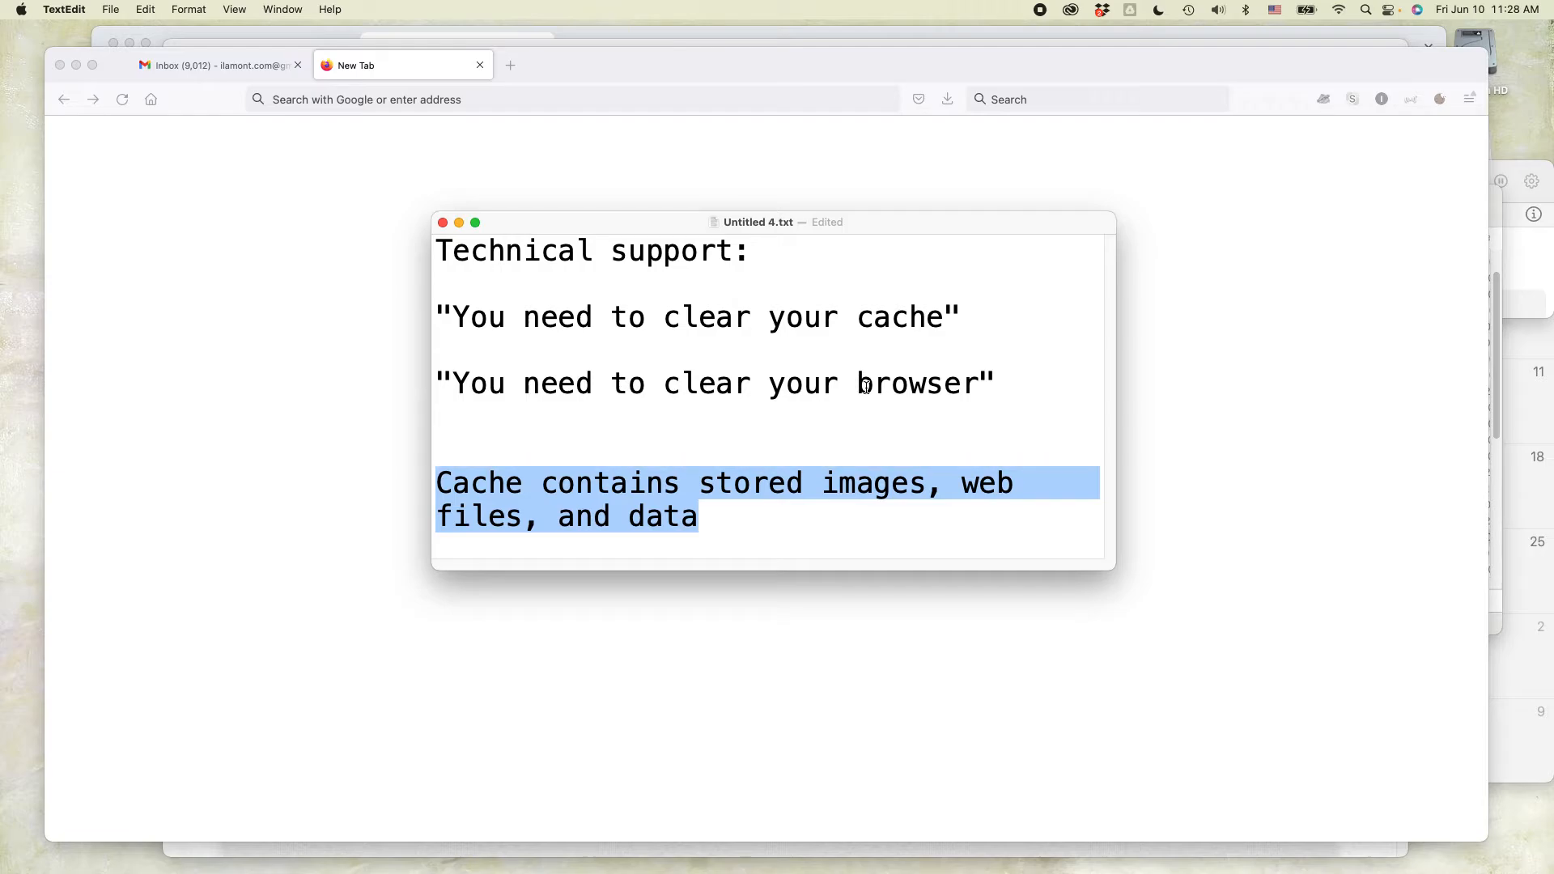
mouse_move(1192, 275)
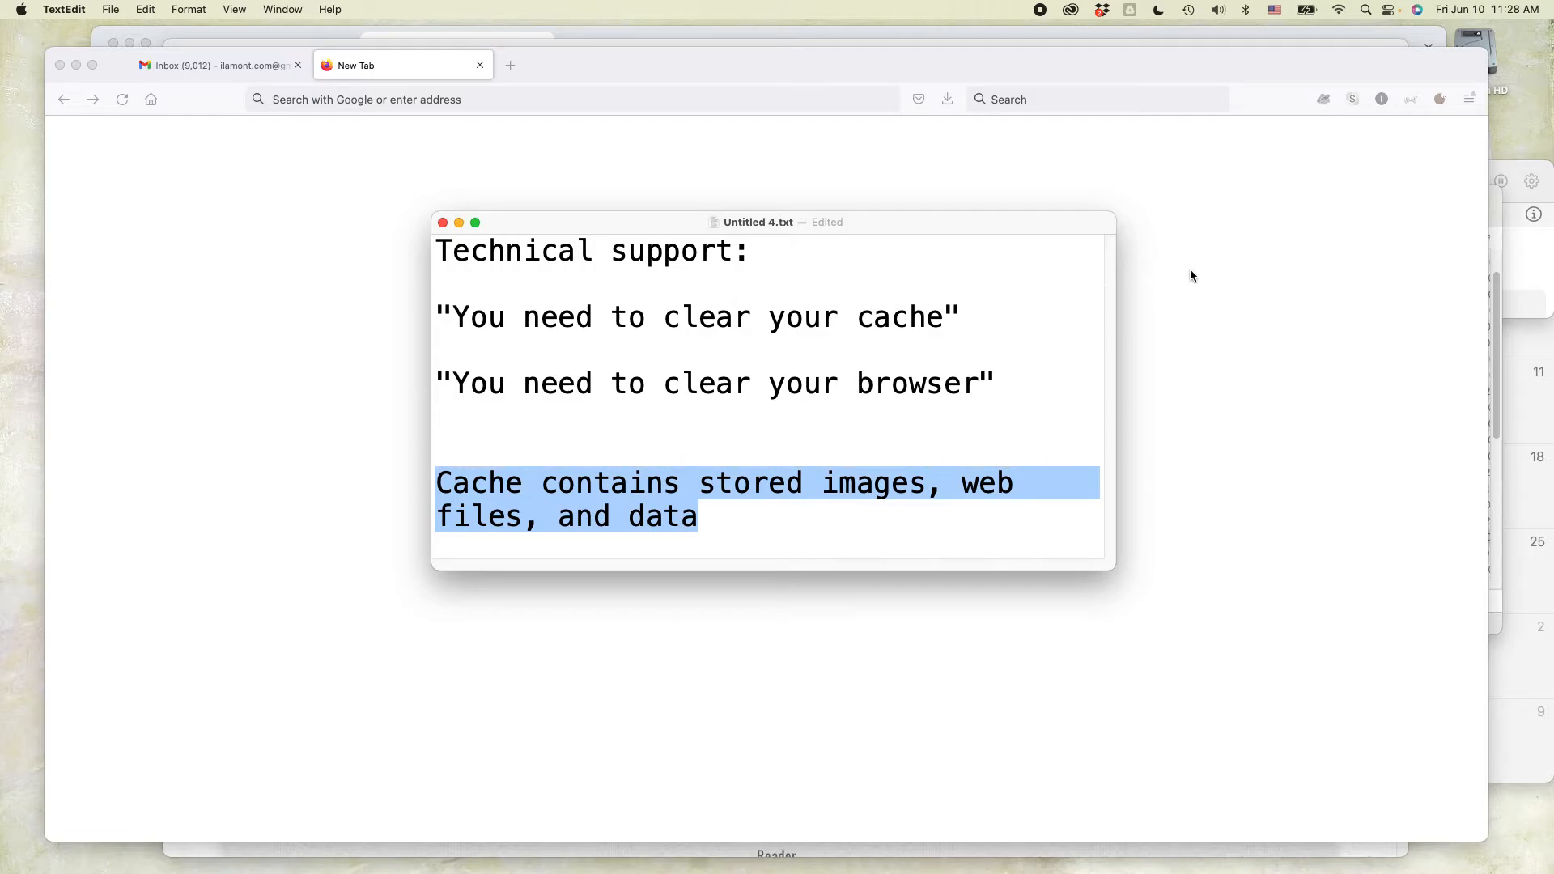
left_click(1468, 99)
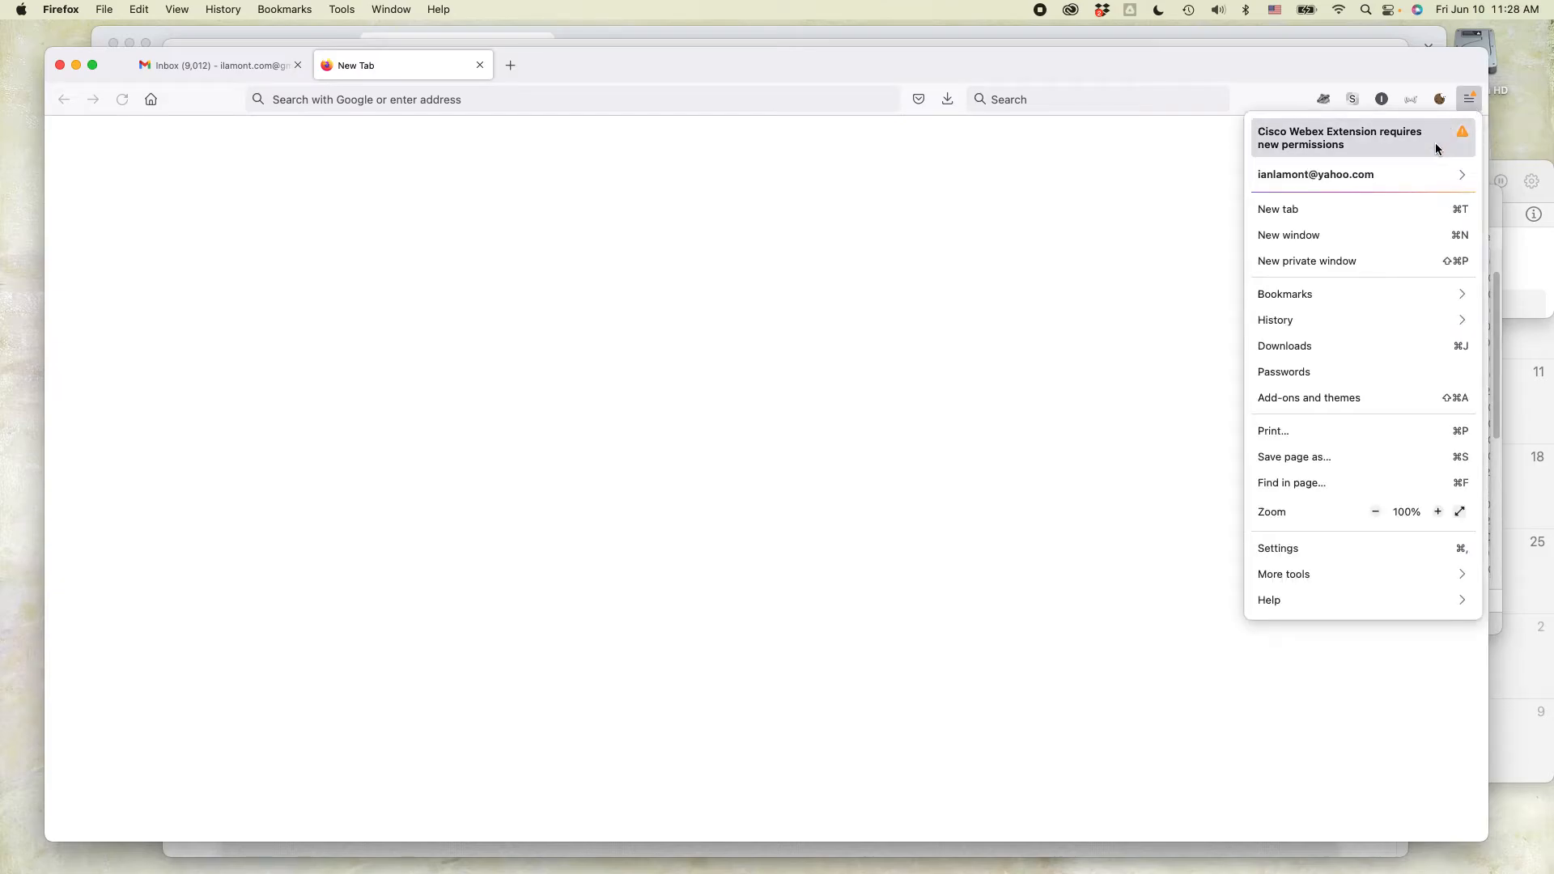
- Go to Settings and show the Privacy & Security page, scanning its sections
left_click(1277, 549)
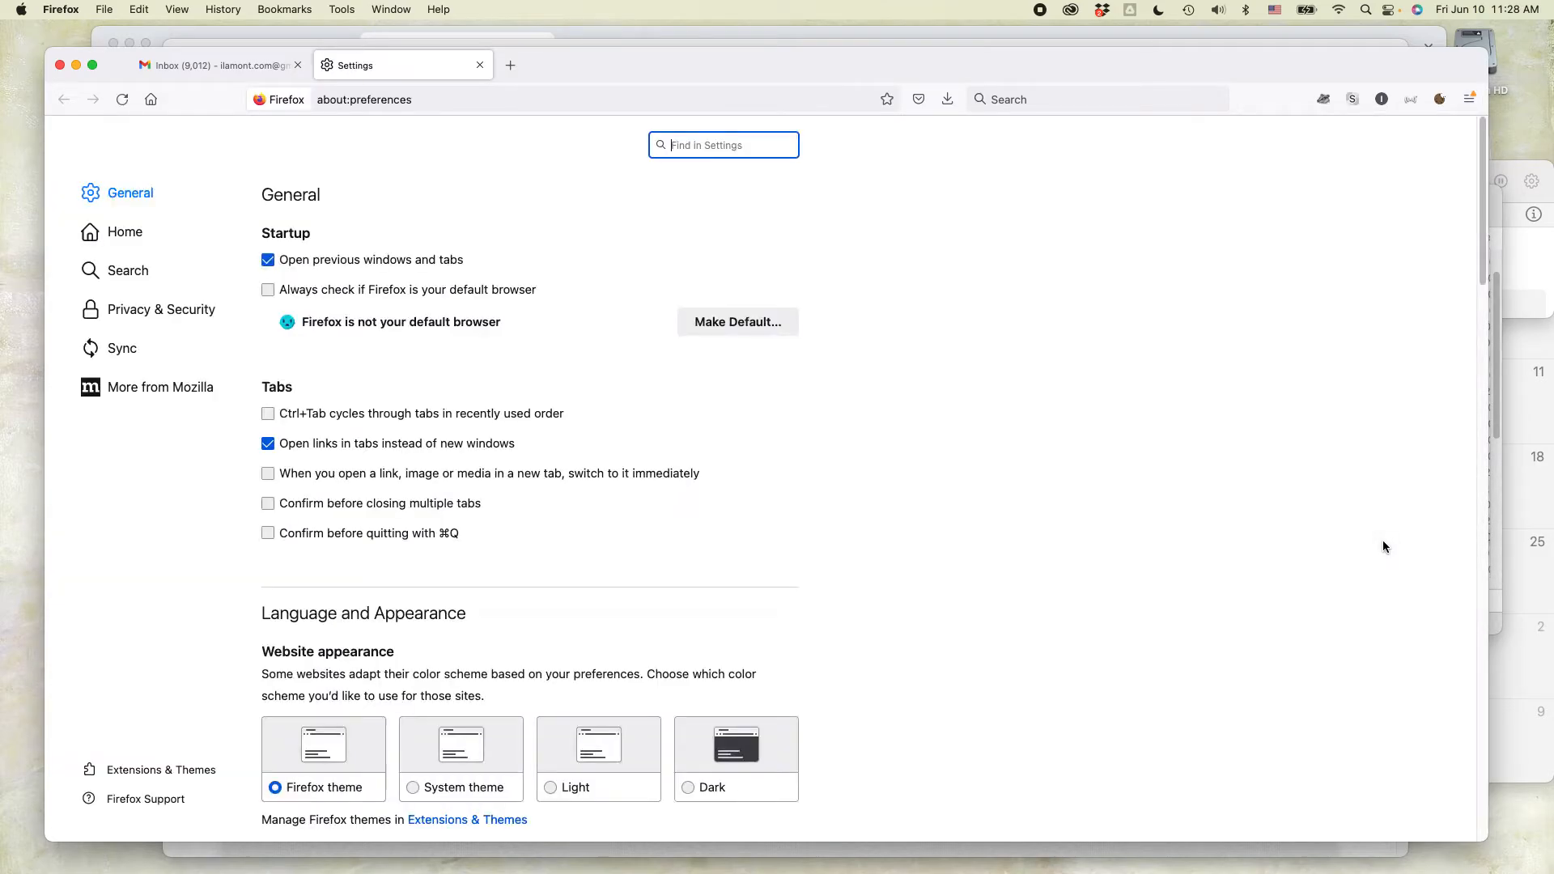
mouse_move(895, 484)
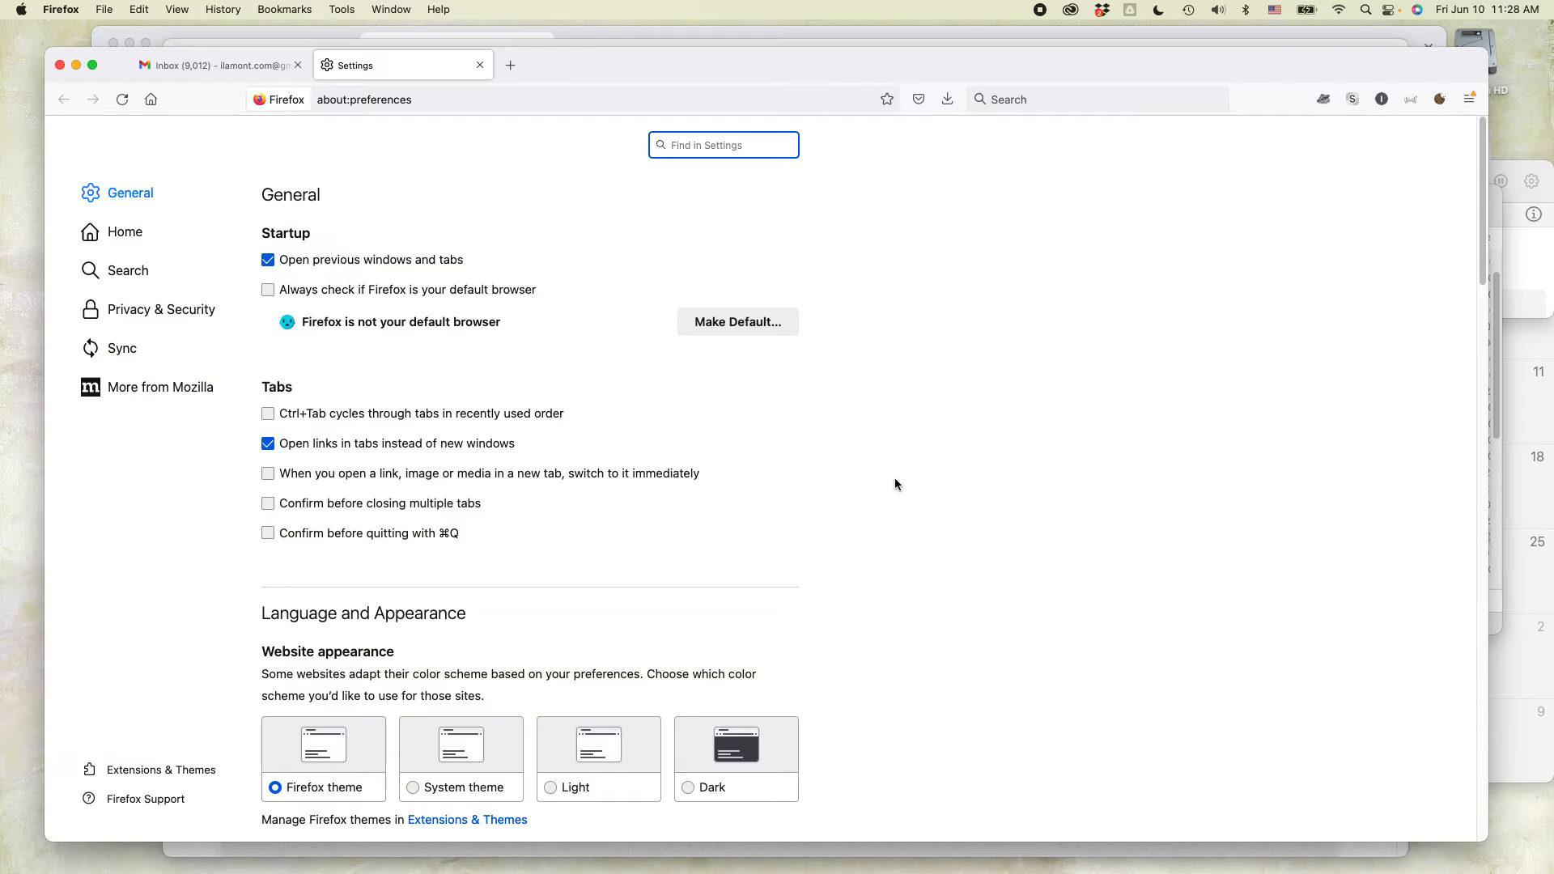
mouse_move(1003, 481)
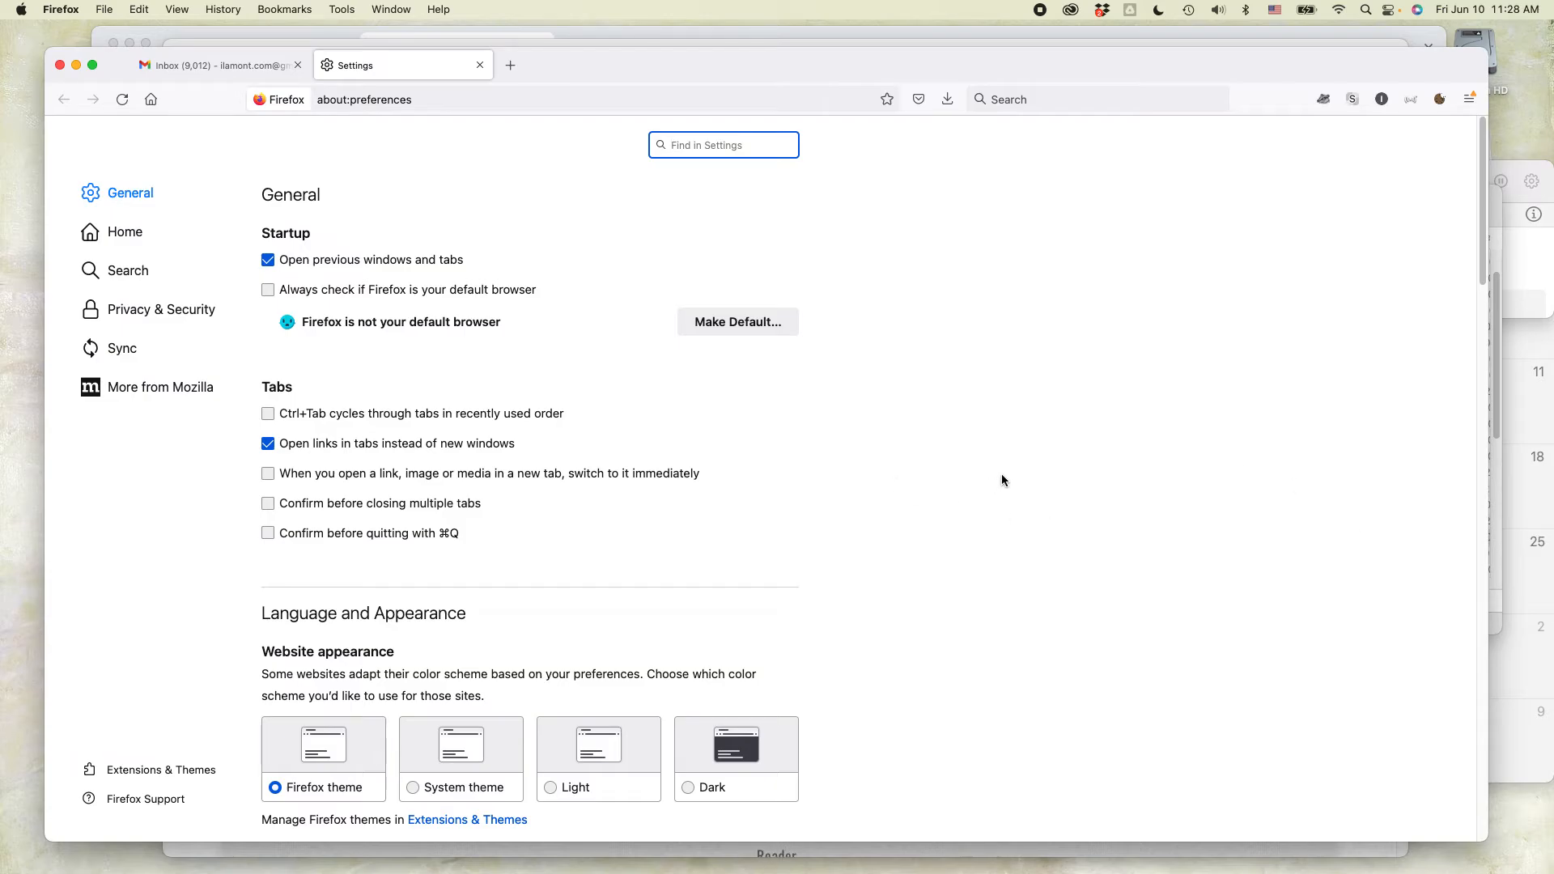
left_click(160, 309)
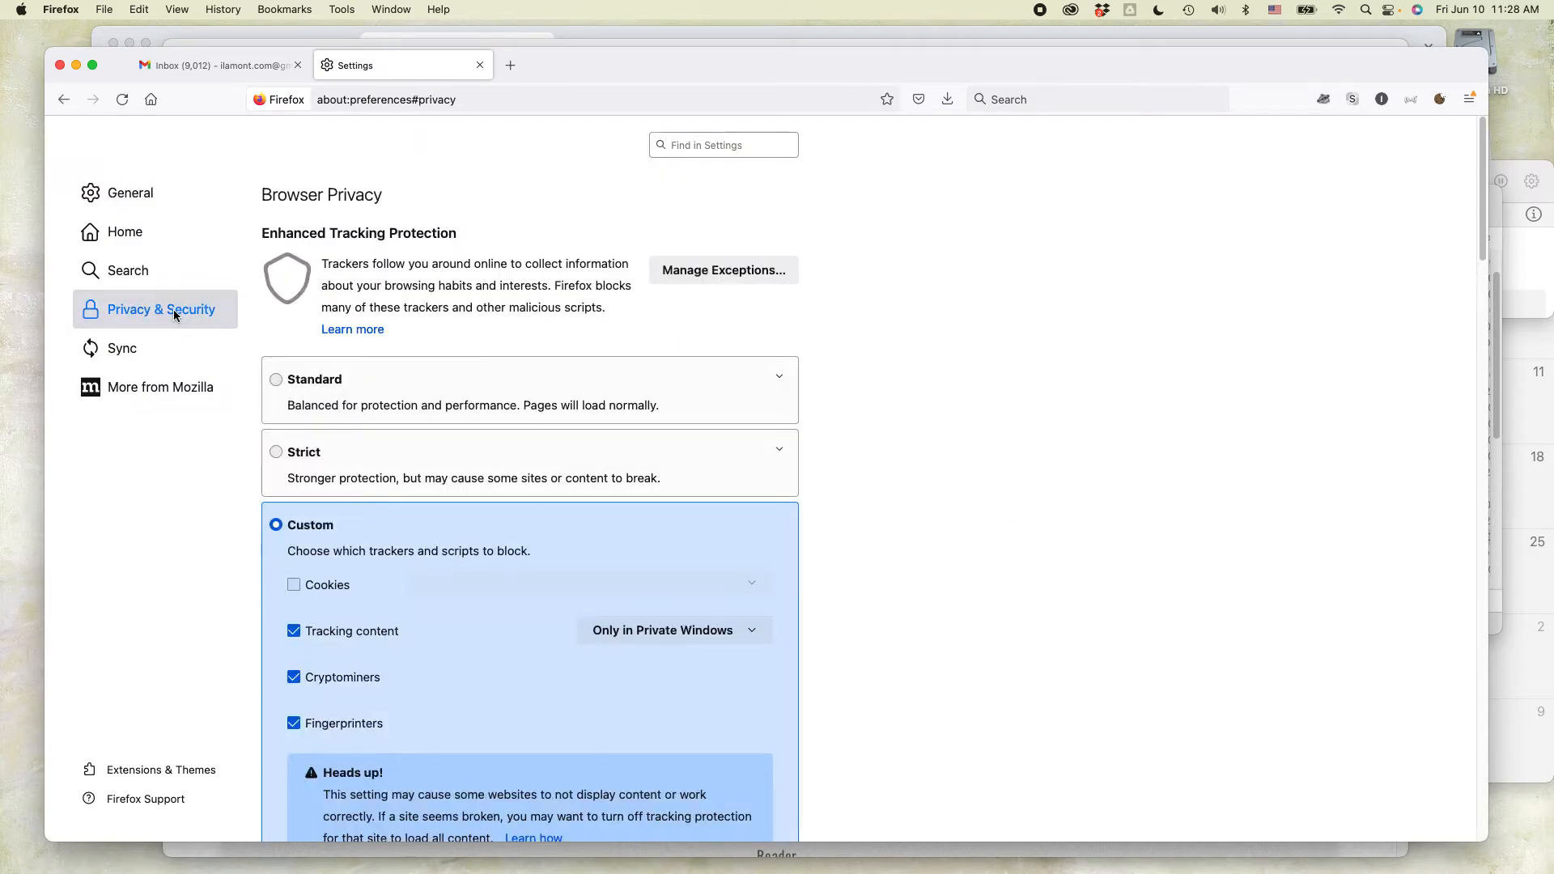
scroll("down", 3)
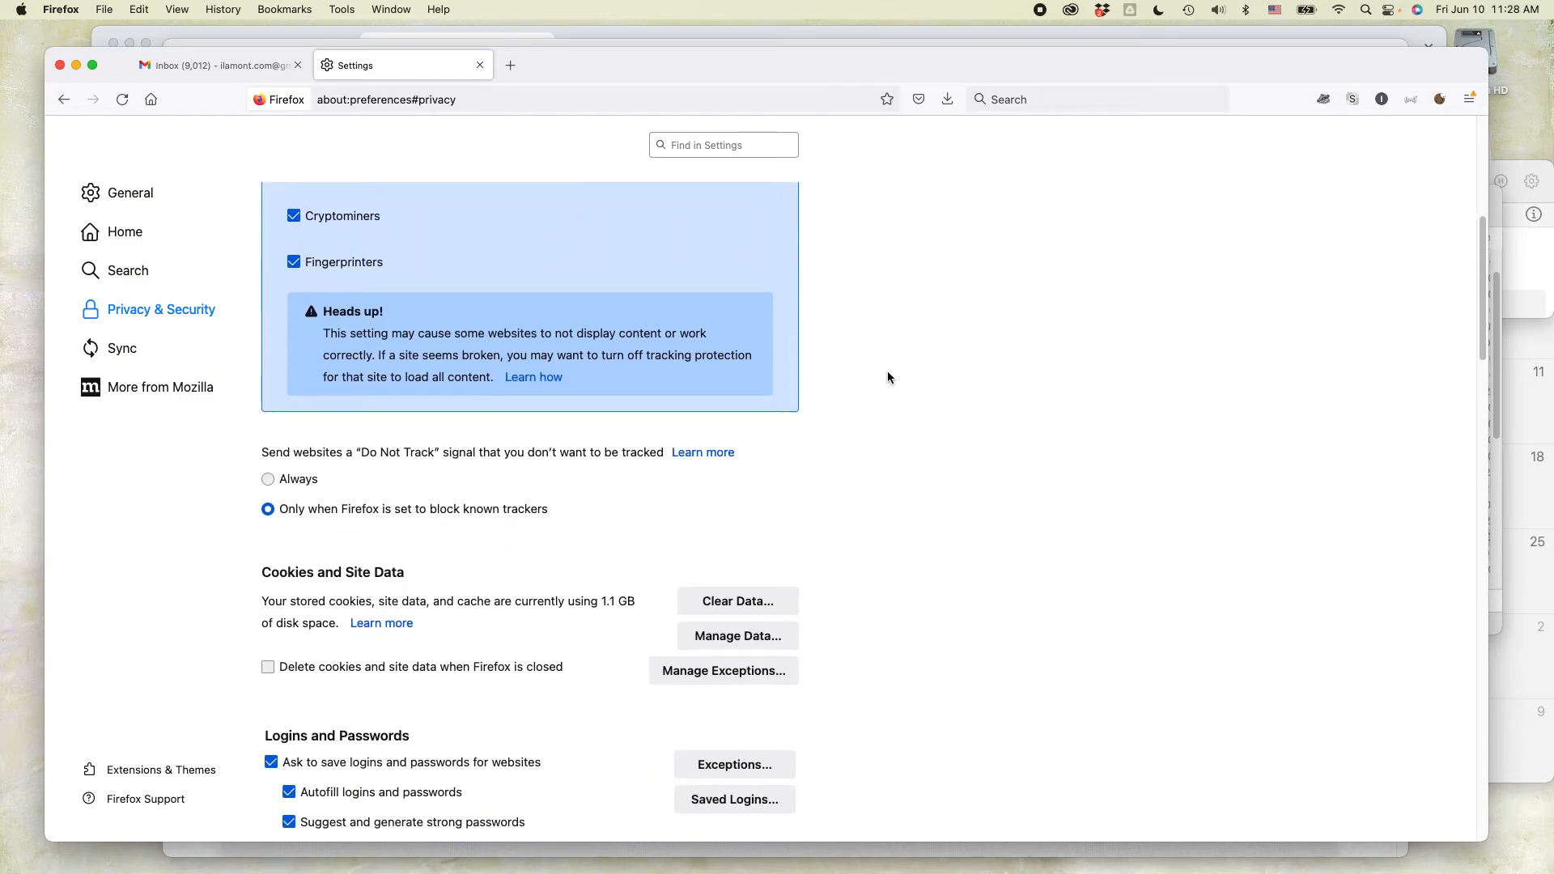
scroll("up", 3)
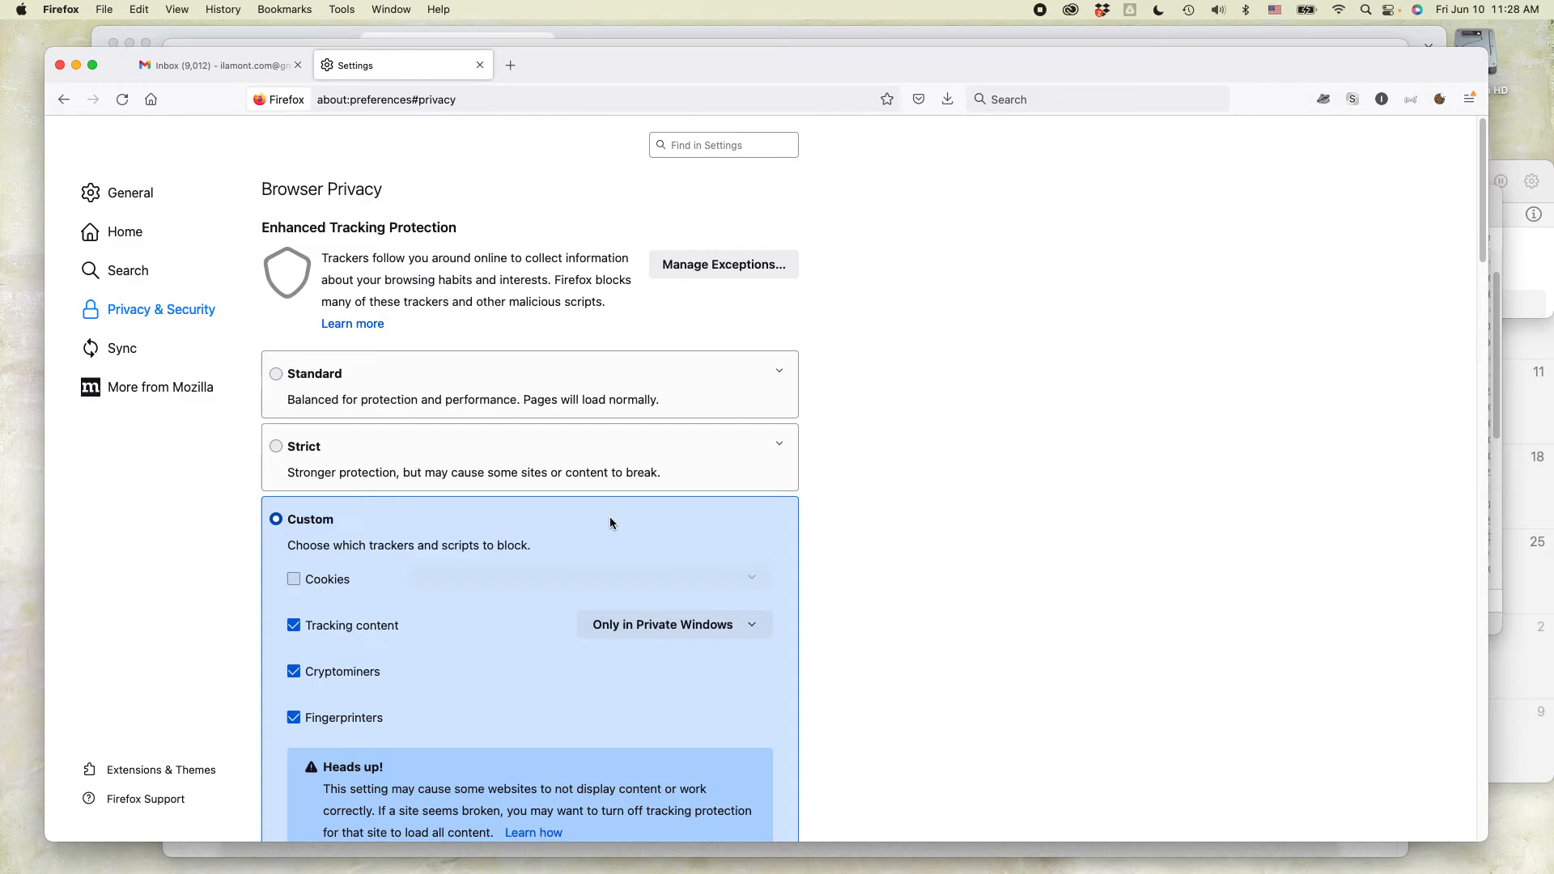
- Search the settings for 'cache' to surface the Cookies and Site Data section
type("c")
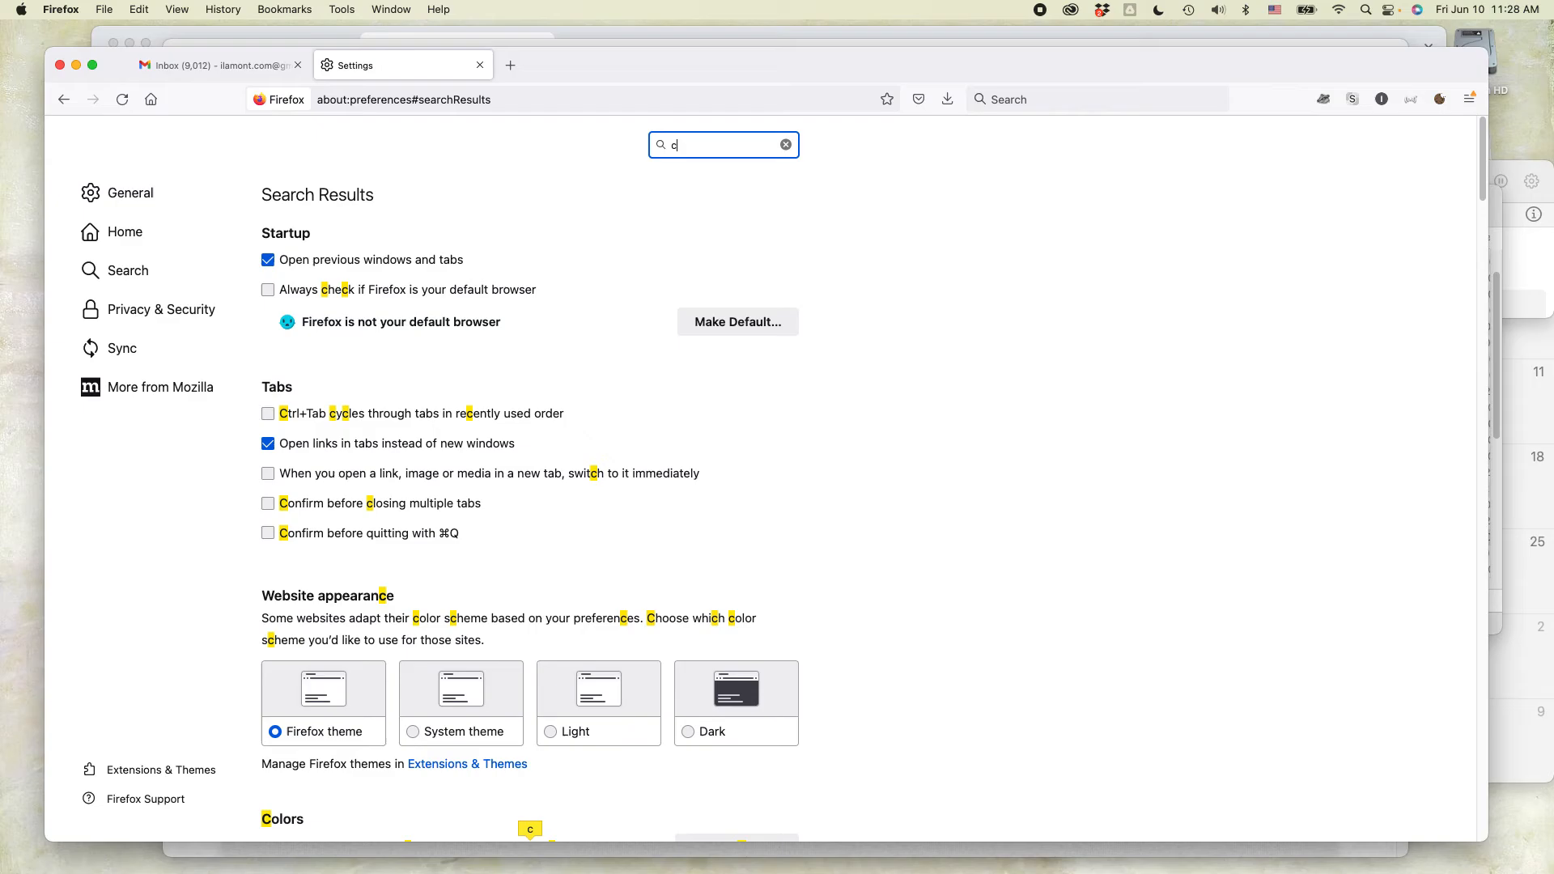
type("ache")
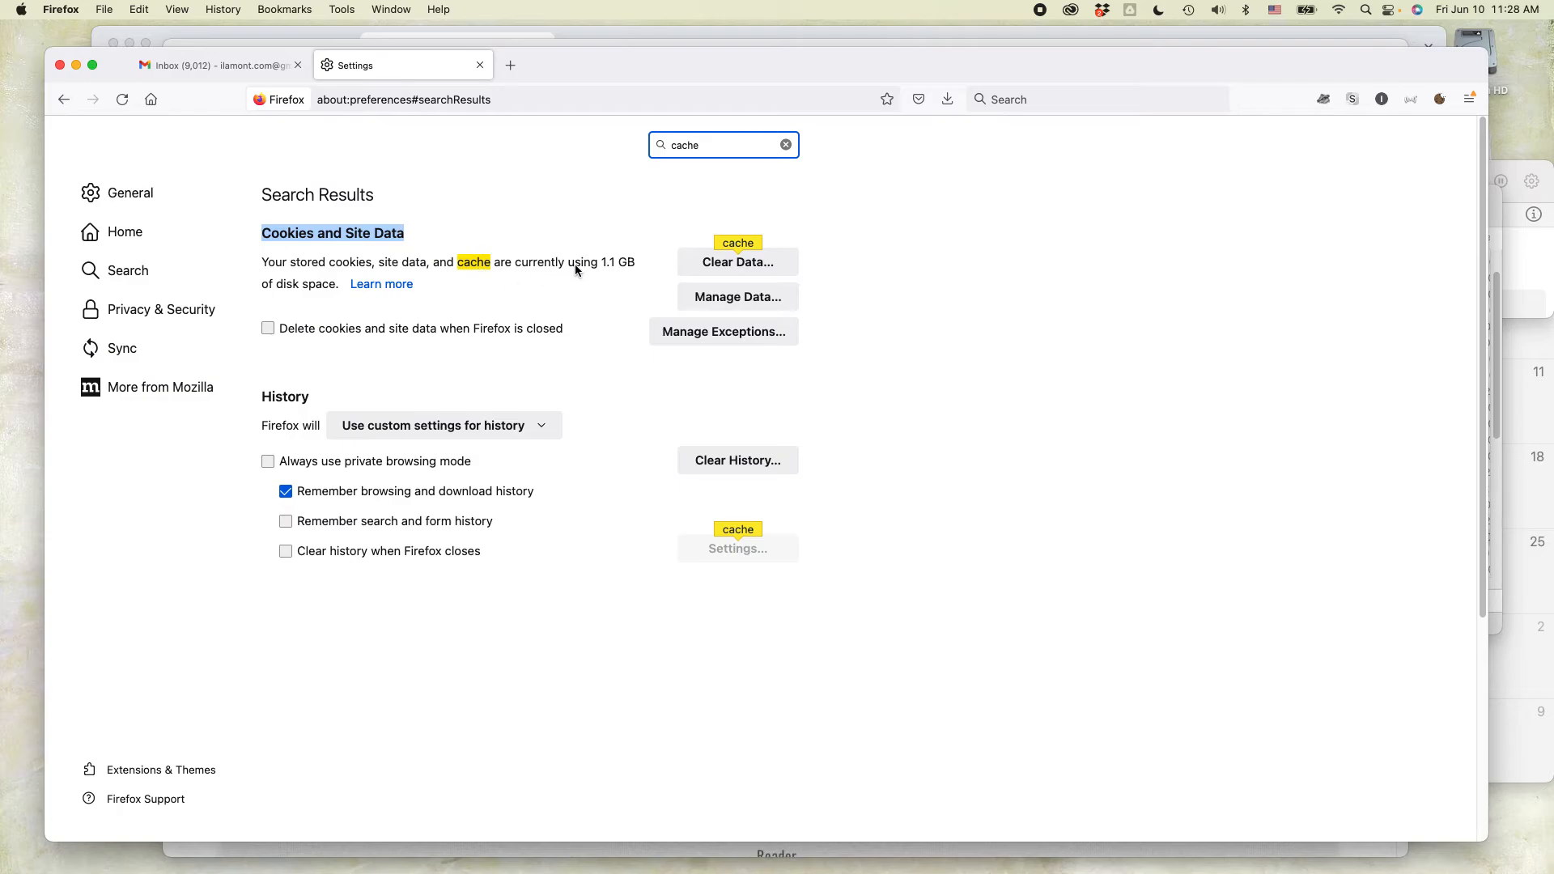
mouse_move(623, 275)
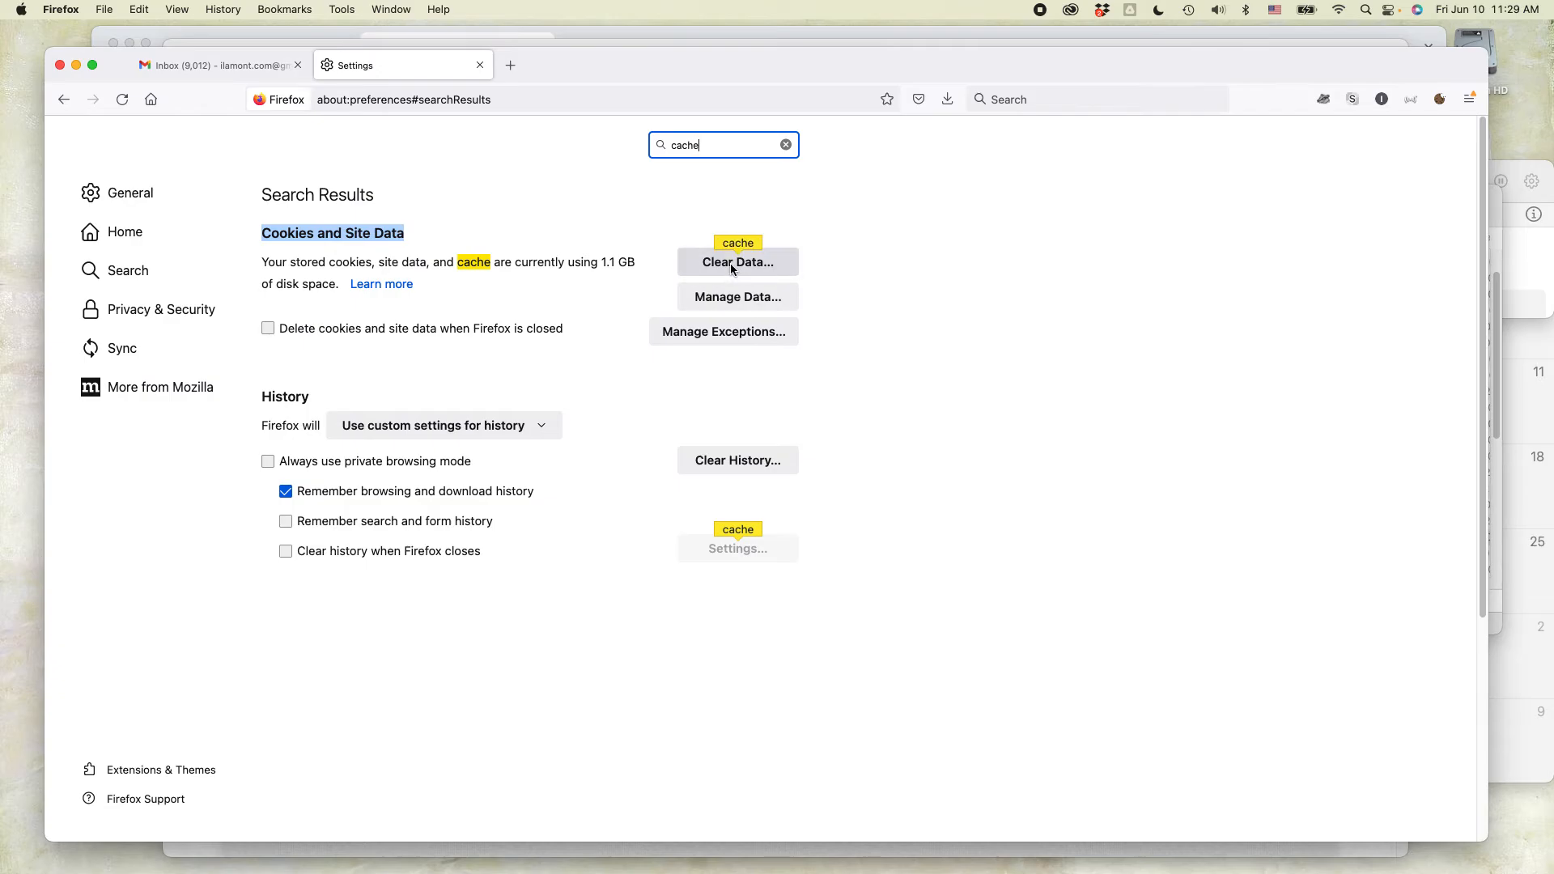
- Bring up Clear Data with Cookies and Cached Web Content checked, then switch to Safari's in30minutes page
left_click(738, 263)
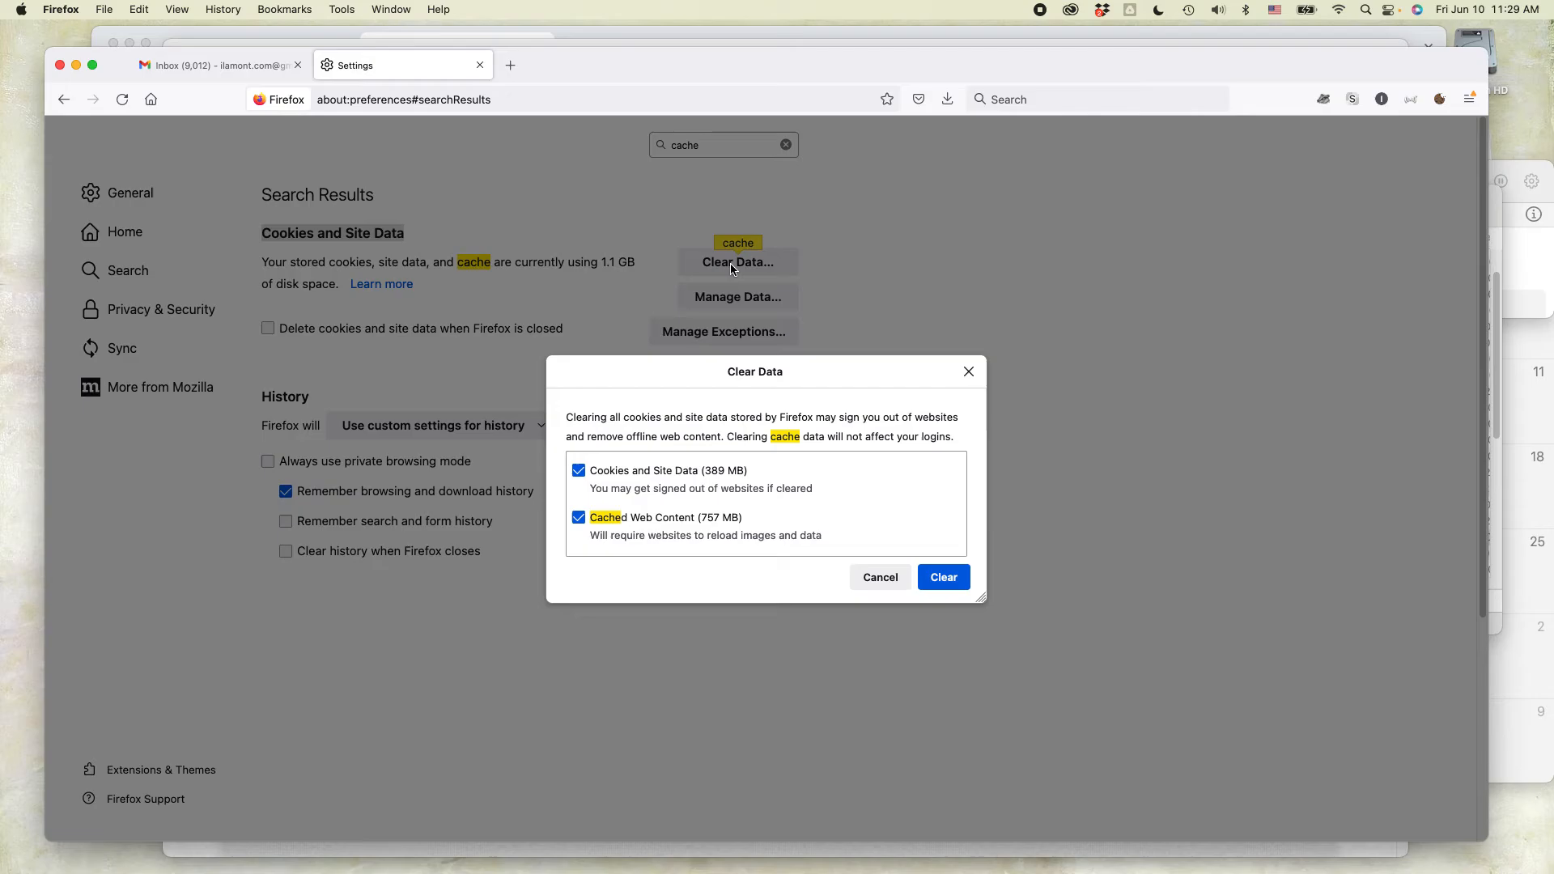
mouse_move(598, 416)
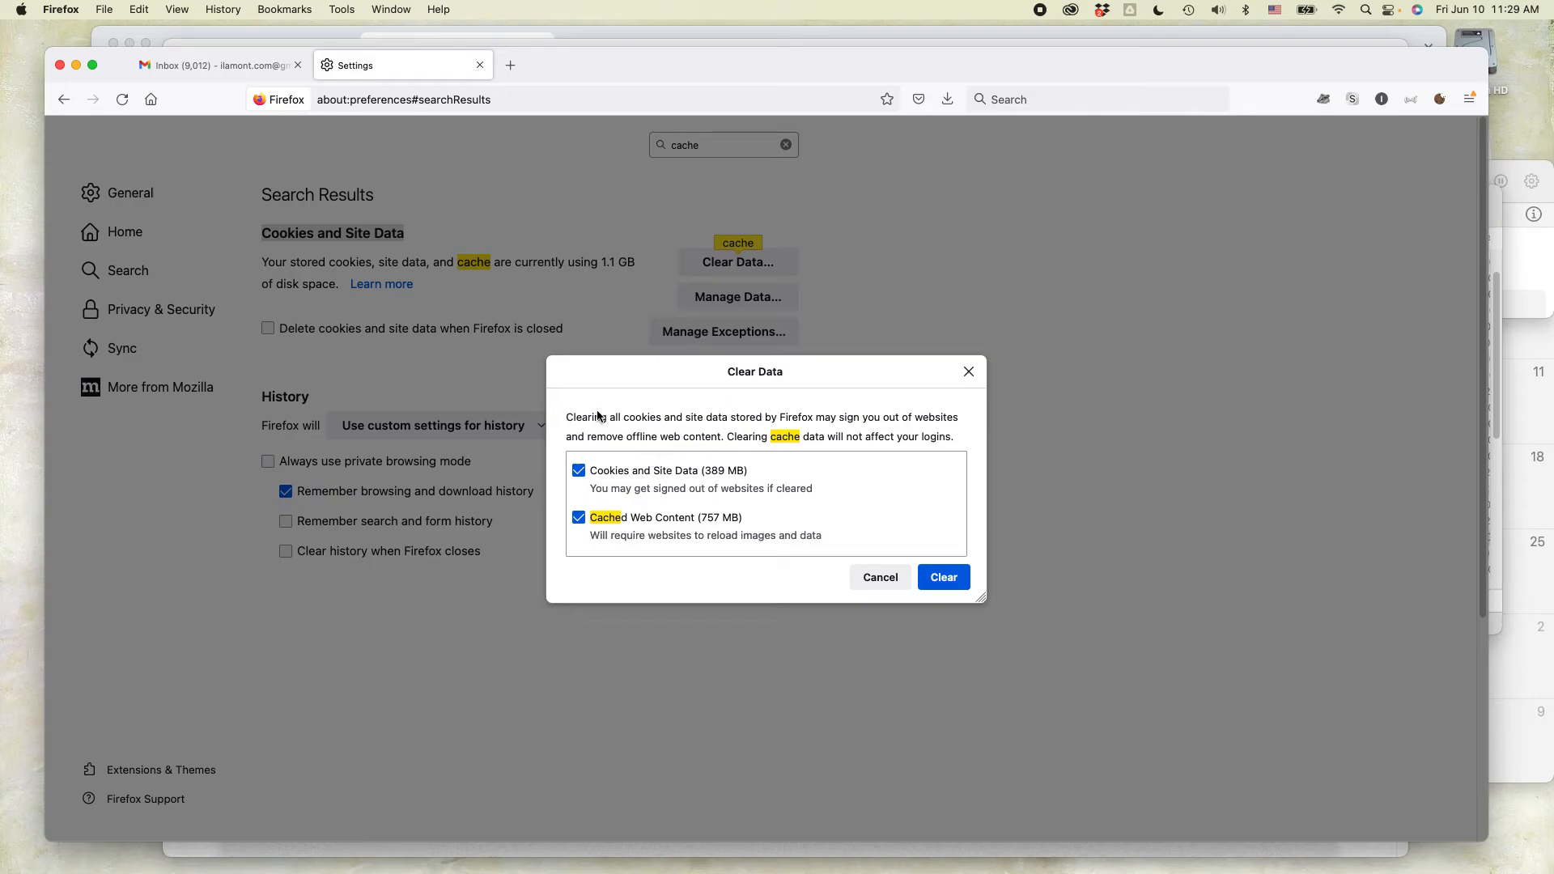
mouse_move(744, 422)
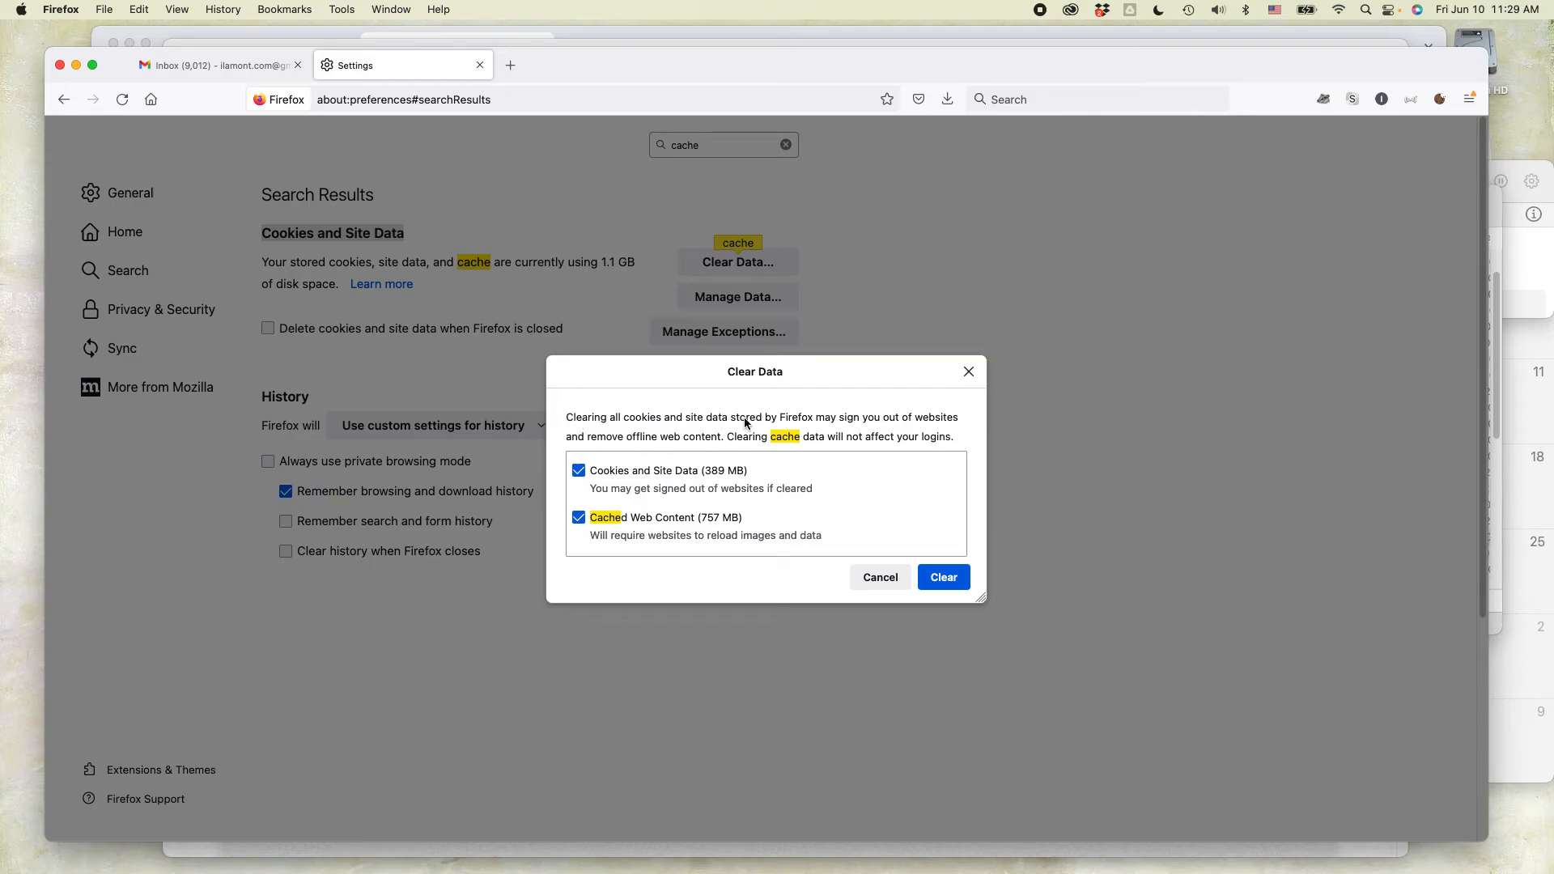
mouse_move(760, 434)
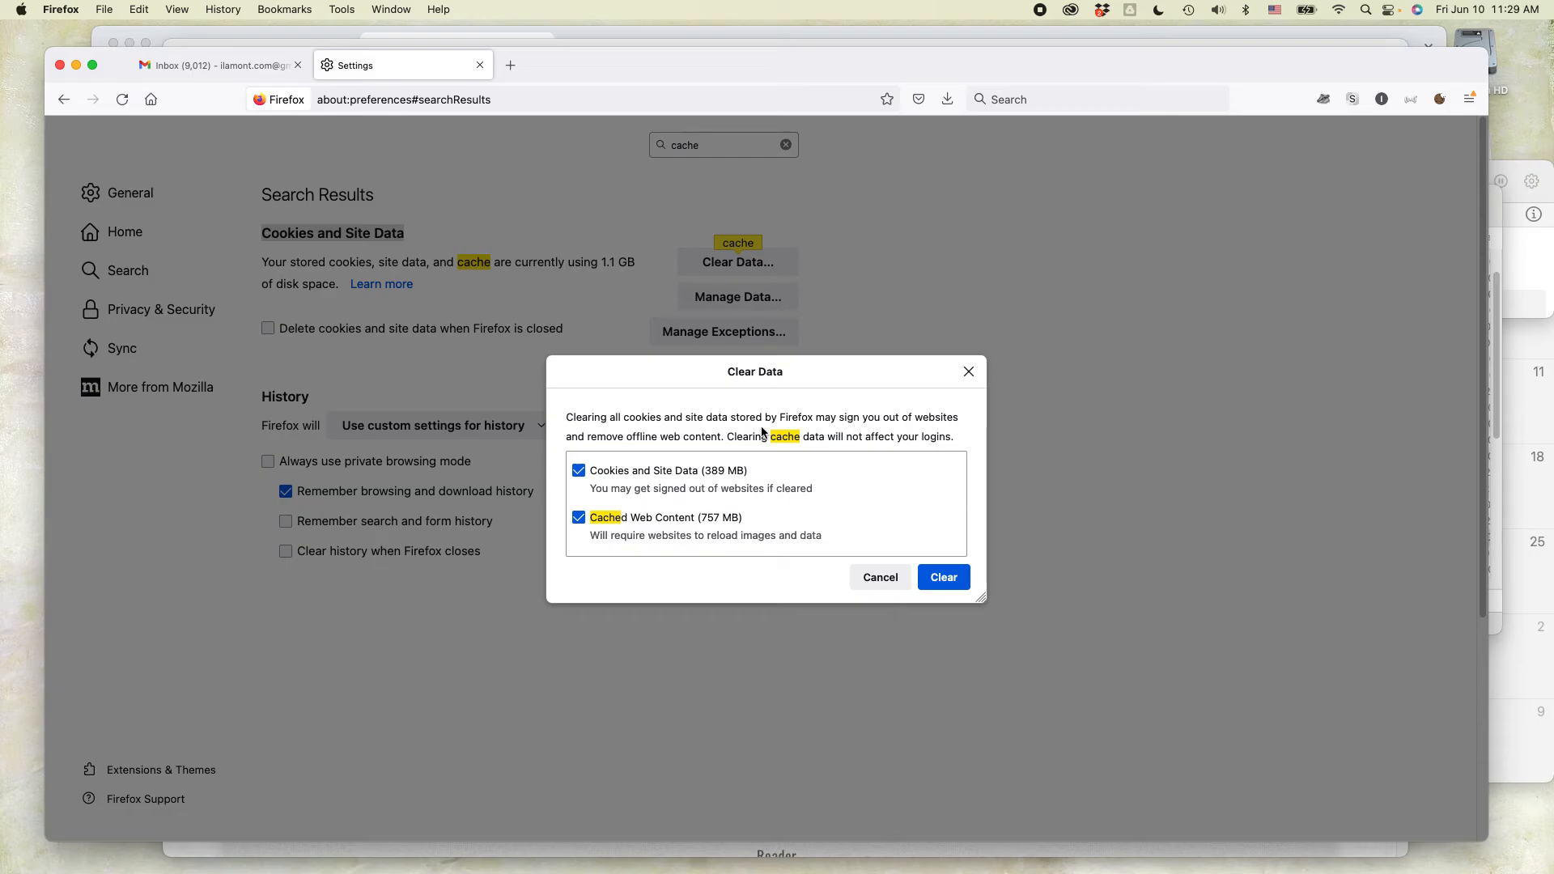
mouse_move(705, 440)
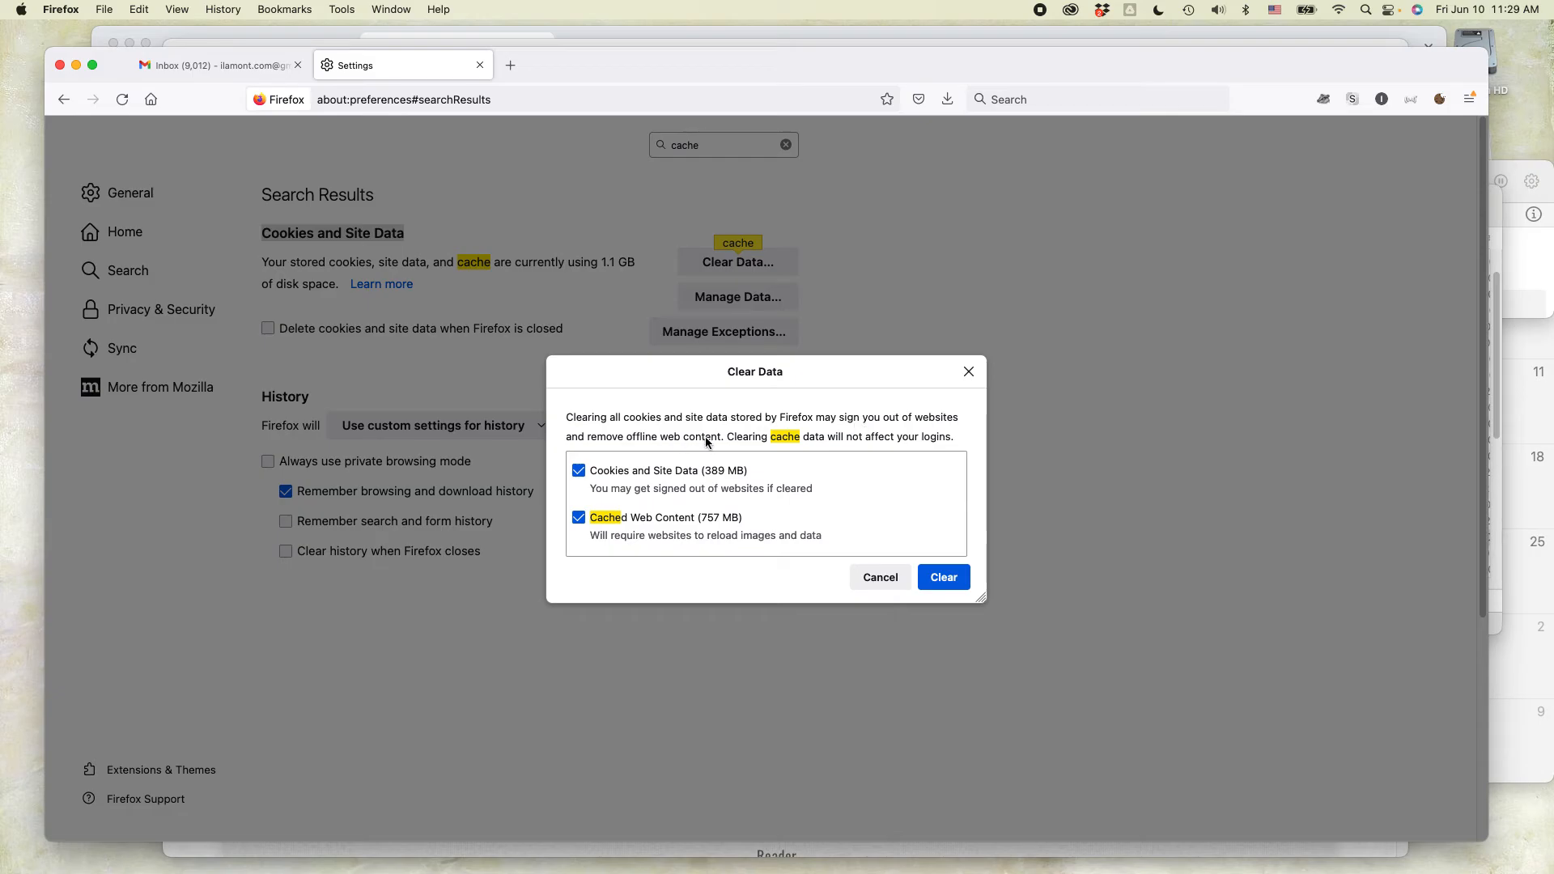
mouse_move(854, 449)
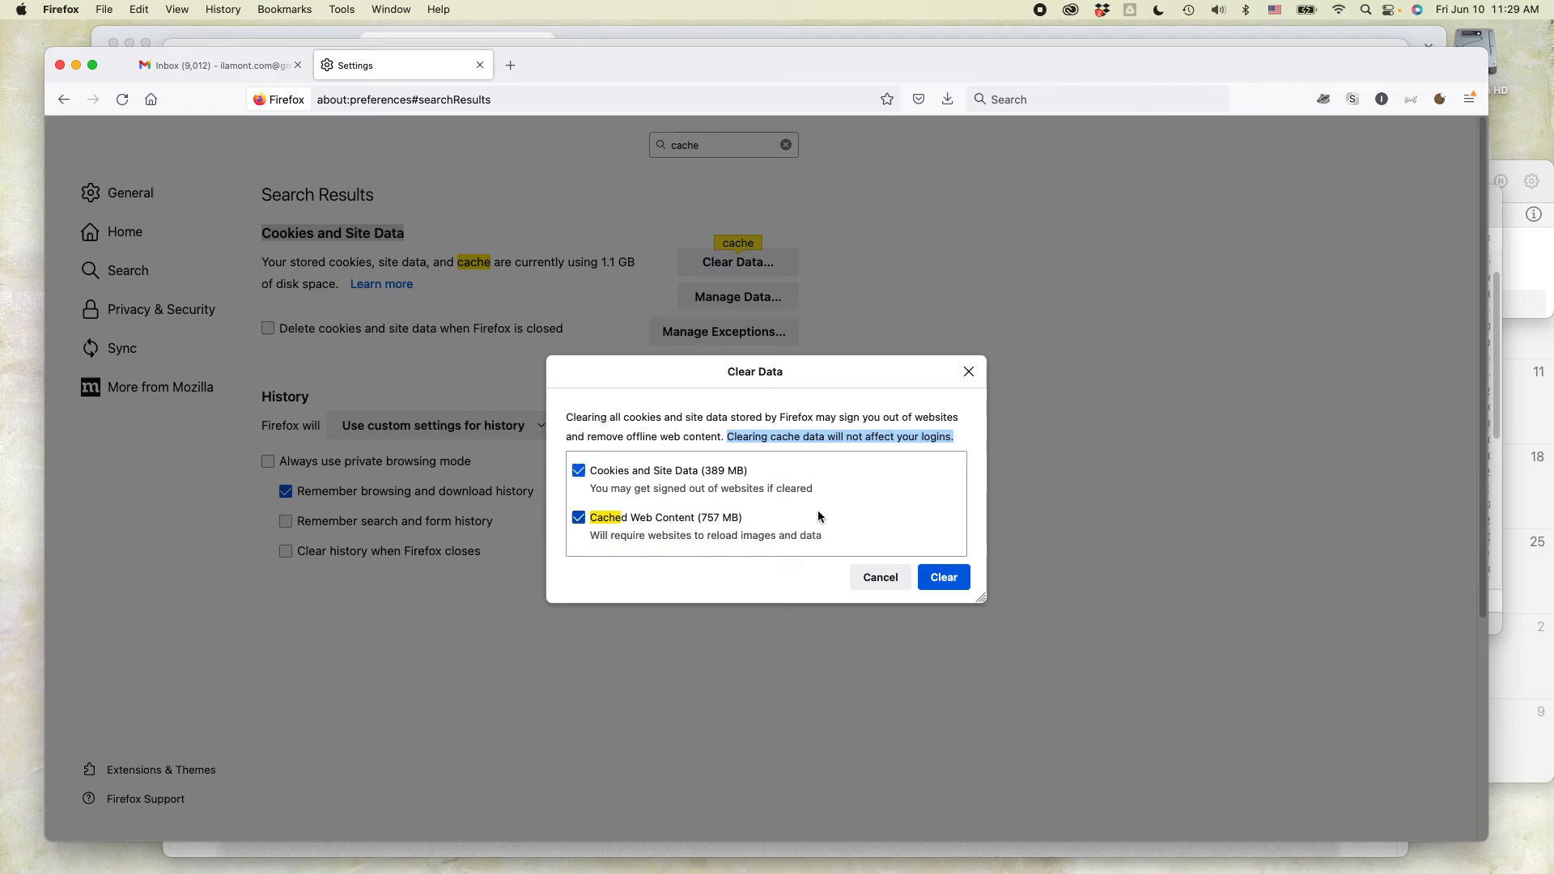
mouse_move(638, 480)
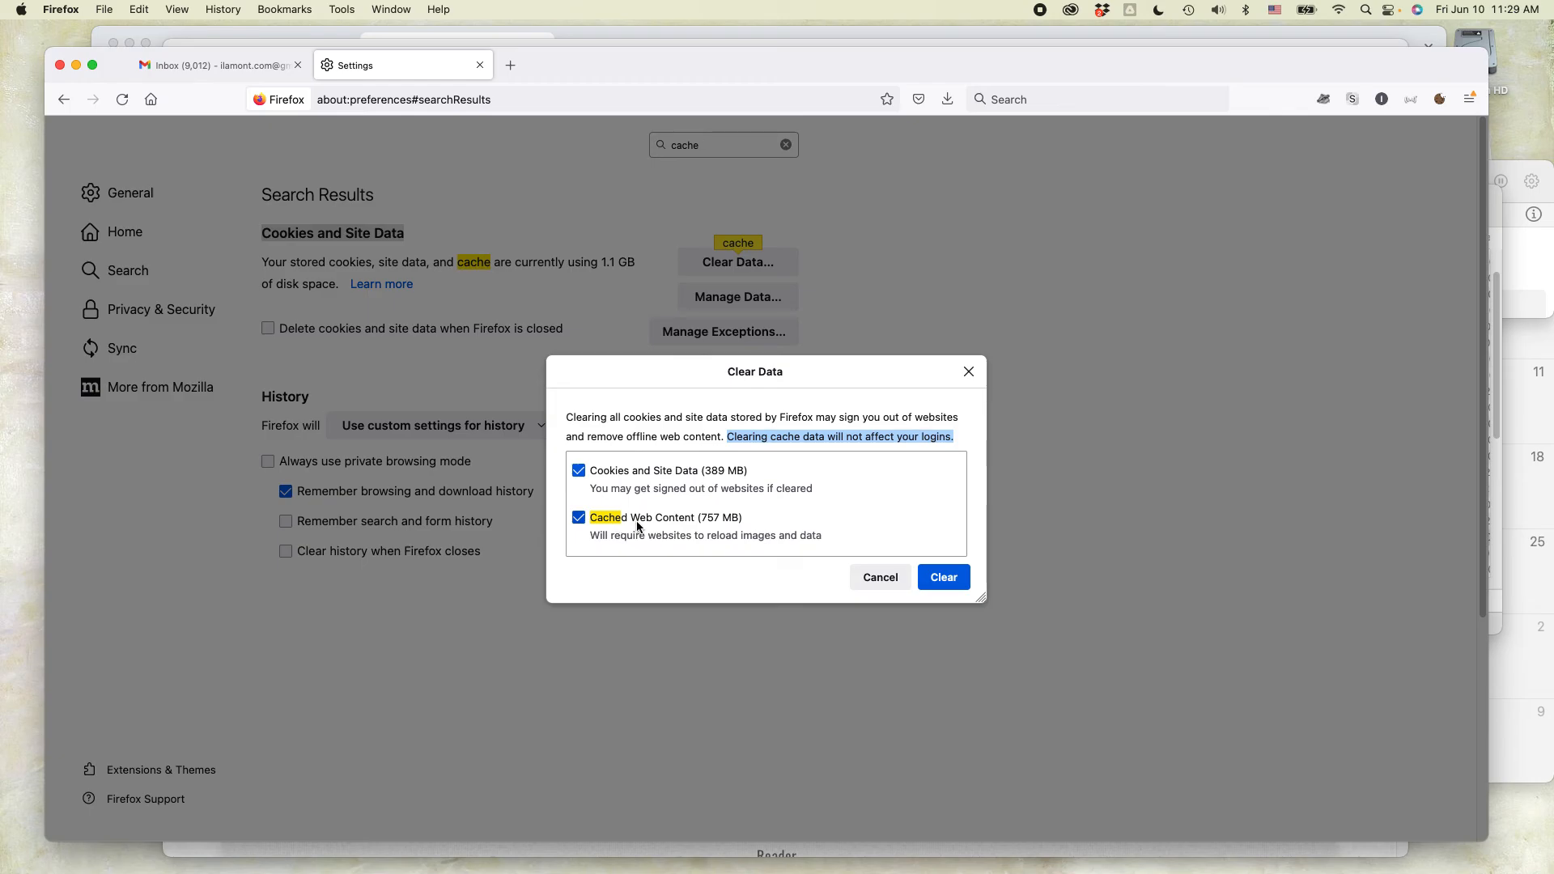
mouse_move(714, 523)
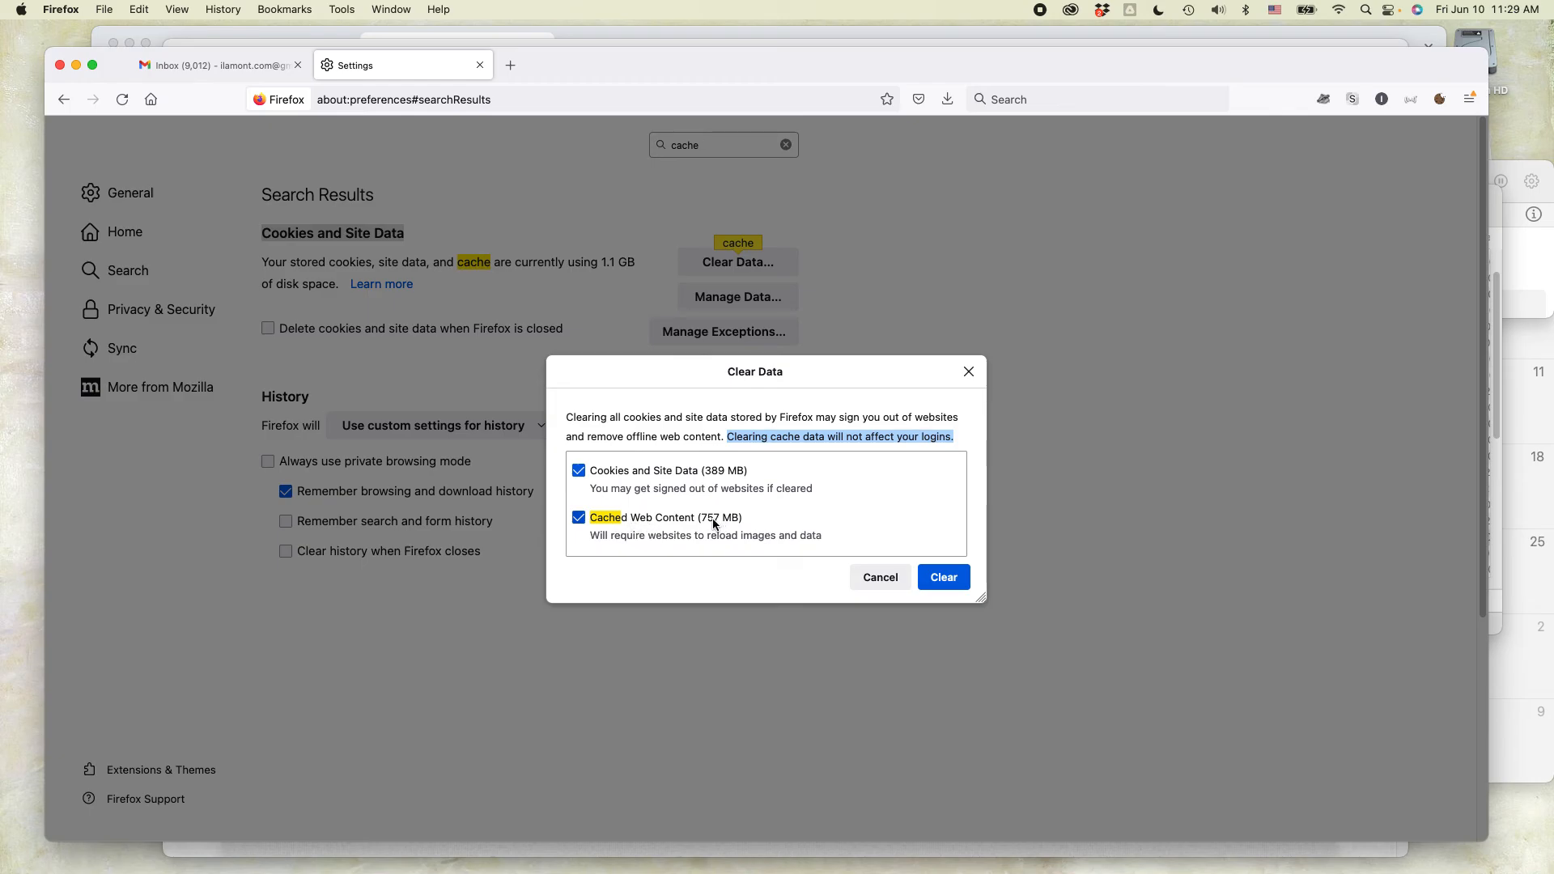
mouse_move(942, 576)
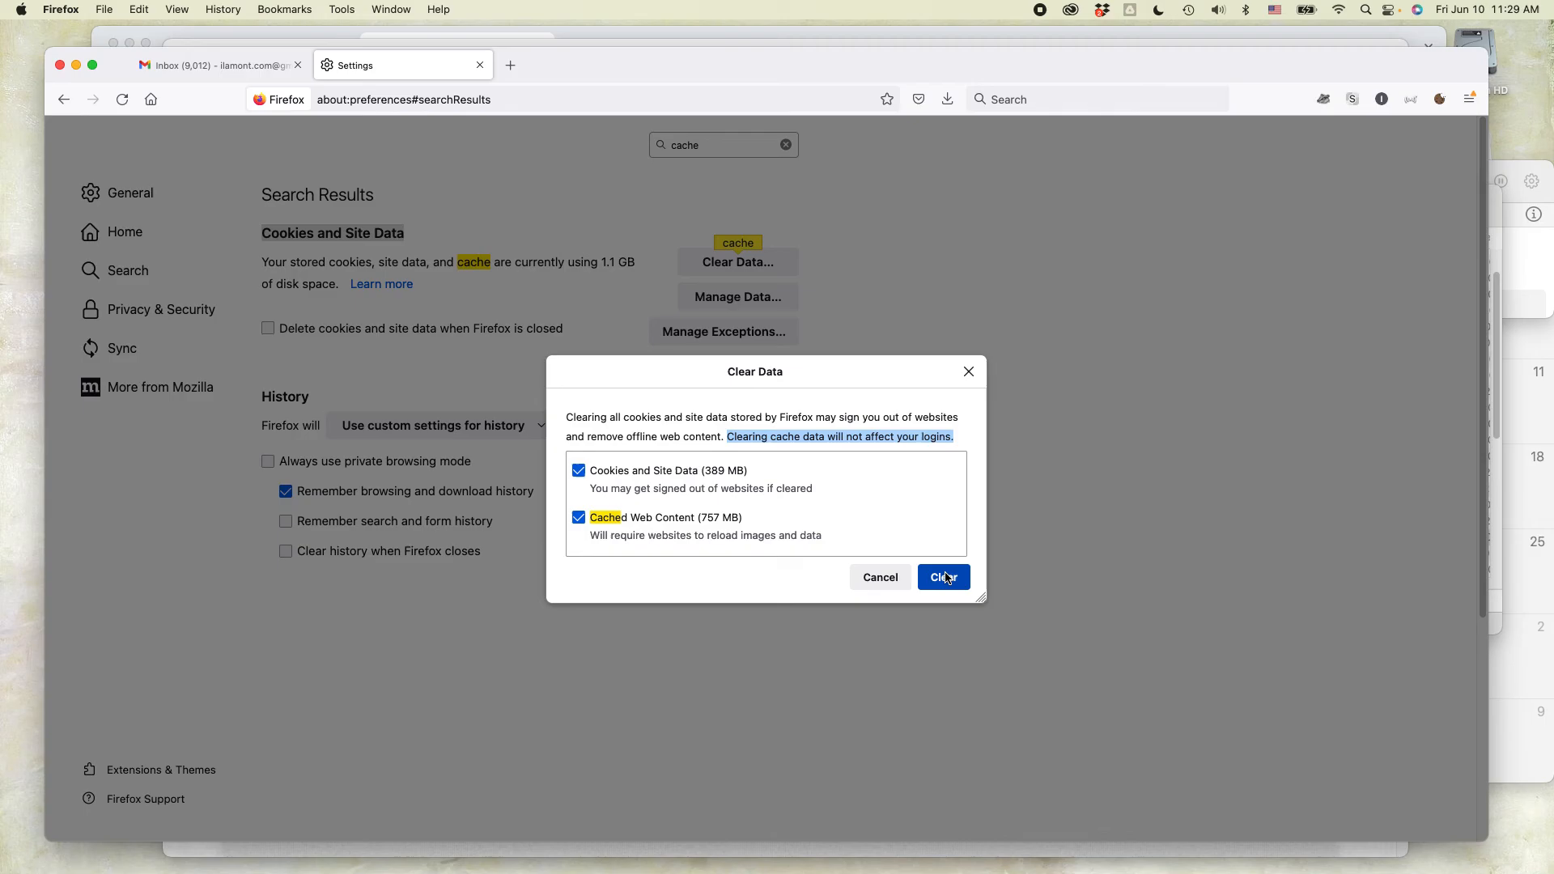
mouse_move(729, 544)
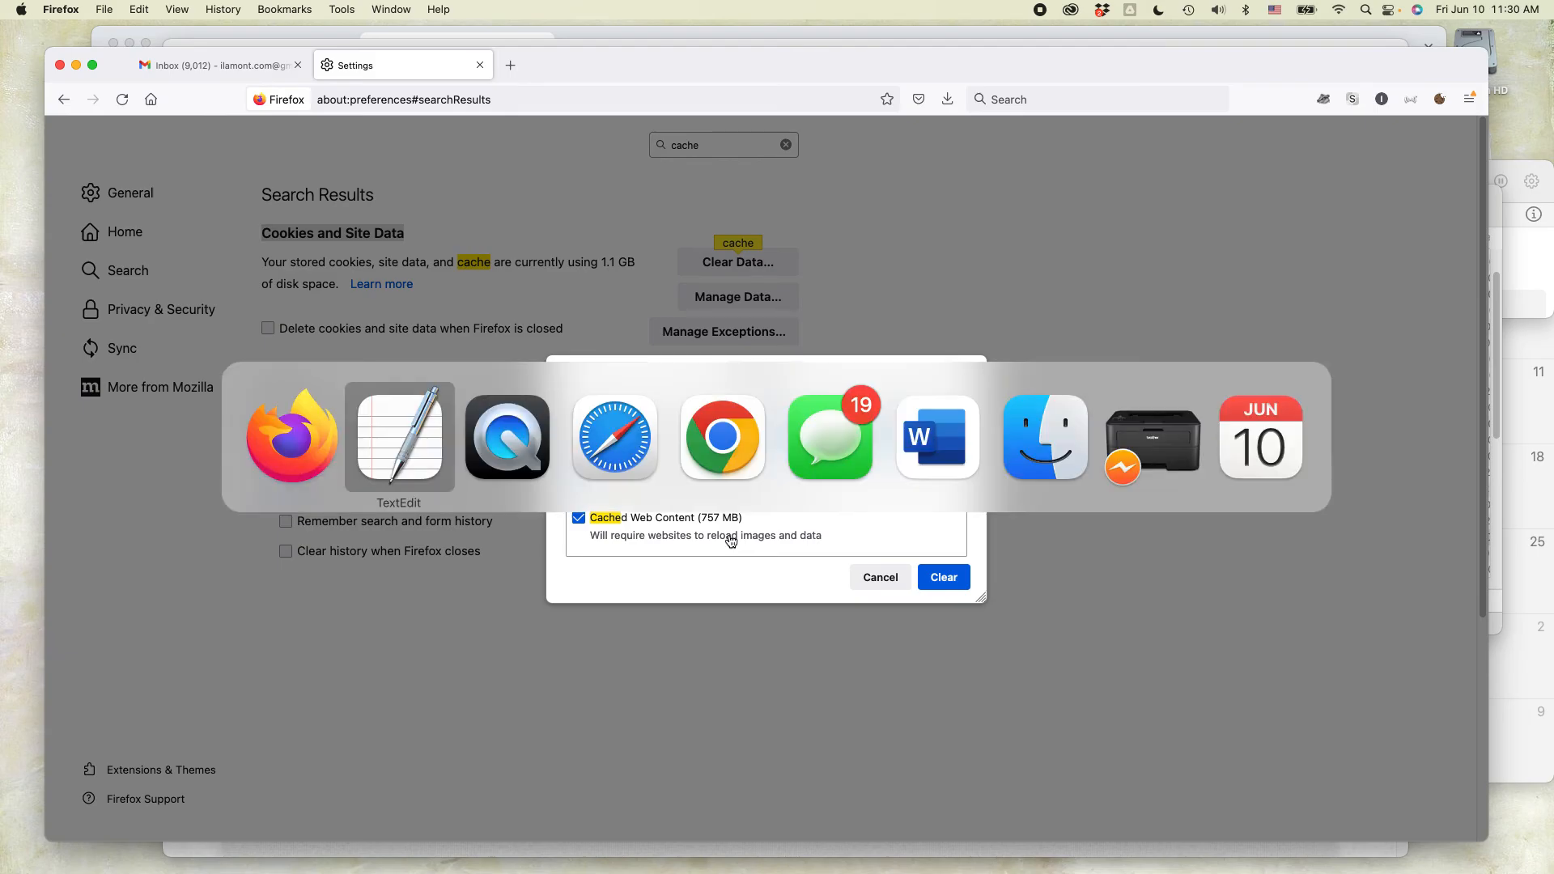
left_click(614, 435)
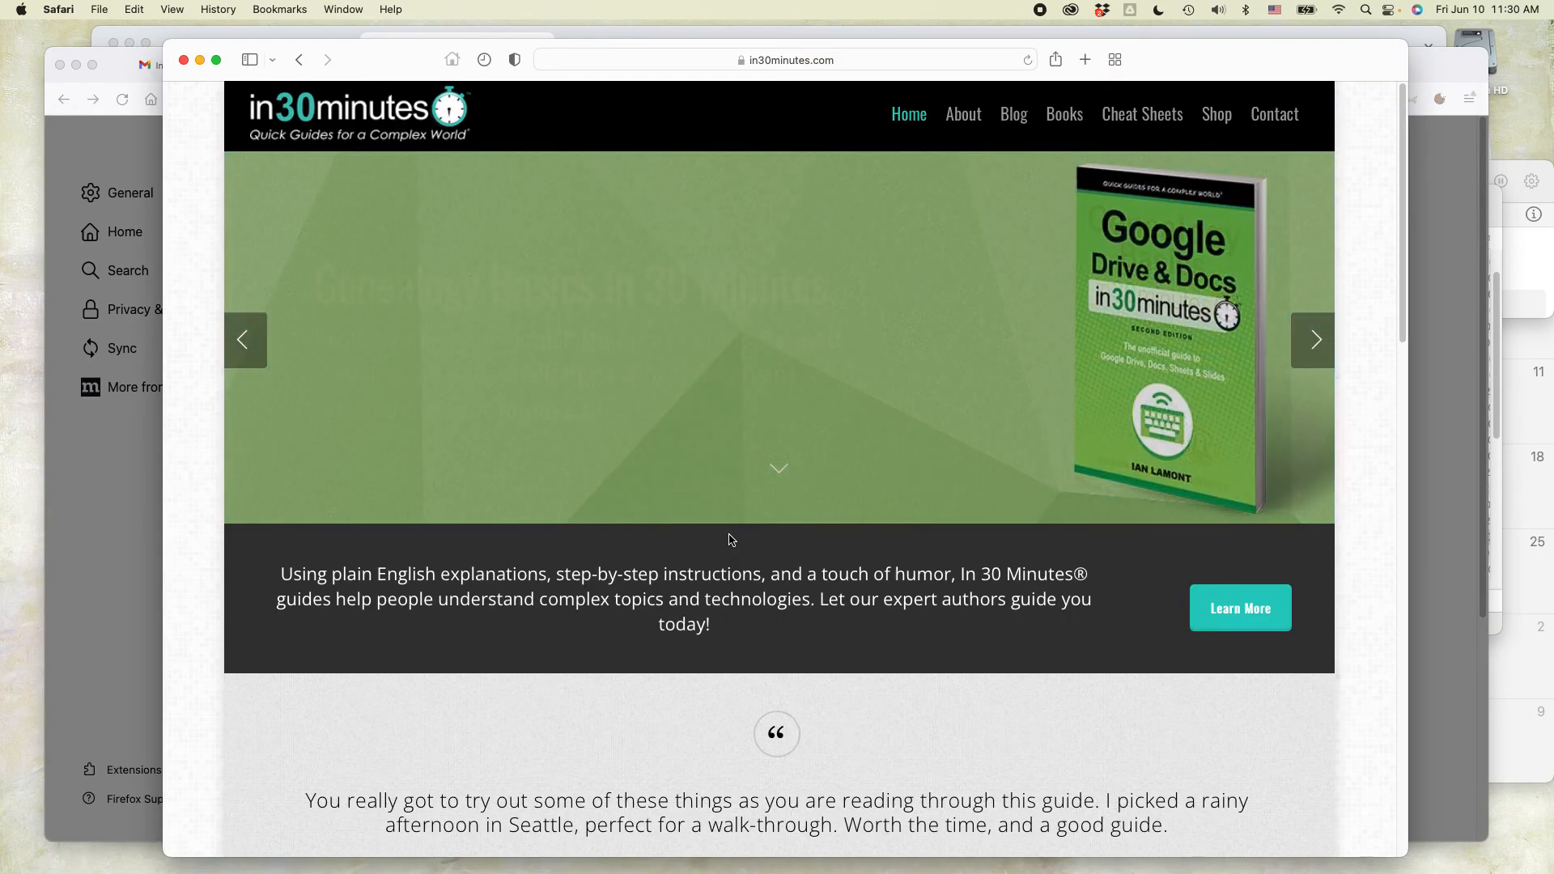